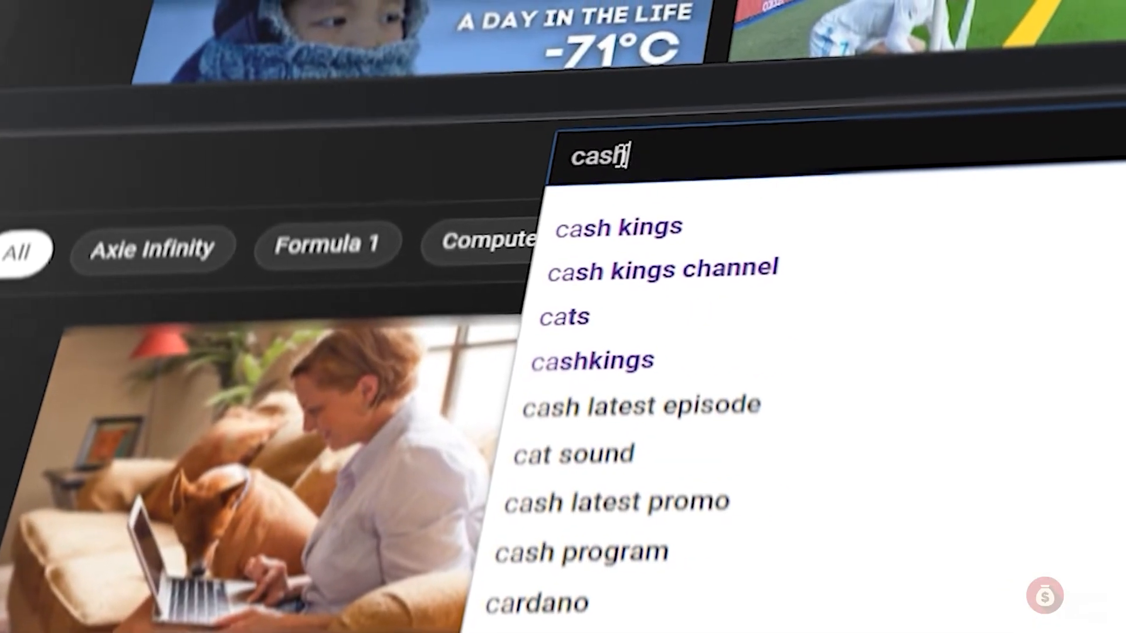
Open the Cash Kings channel from the 'cash' suggestions and browse its uploaded videos.
left_click(617, 227)
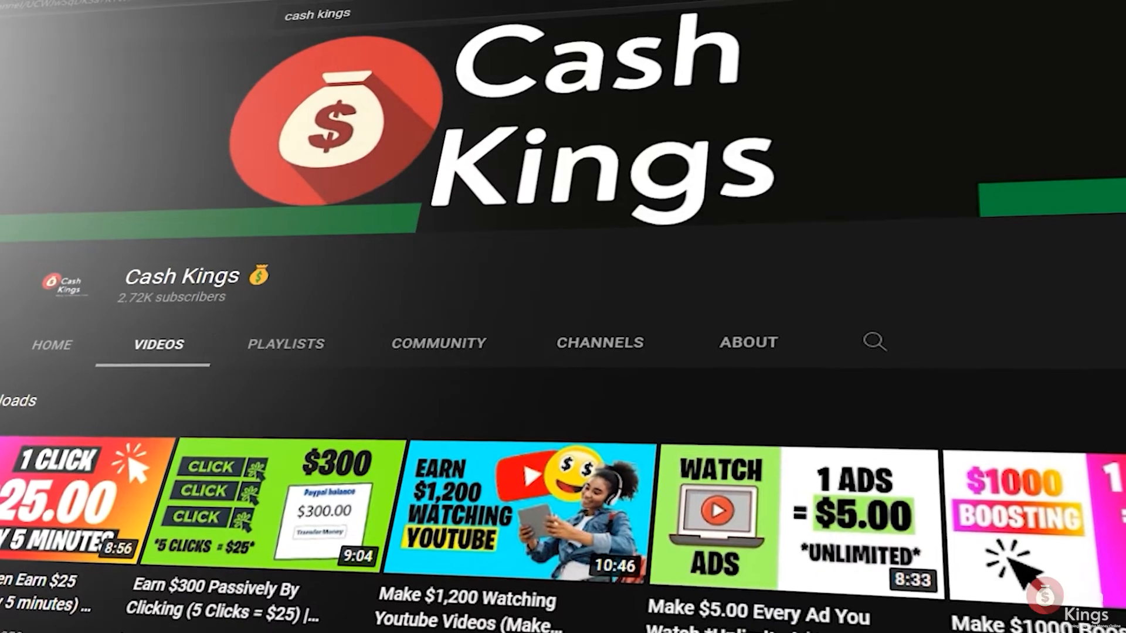
scroll("down", 3)
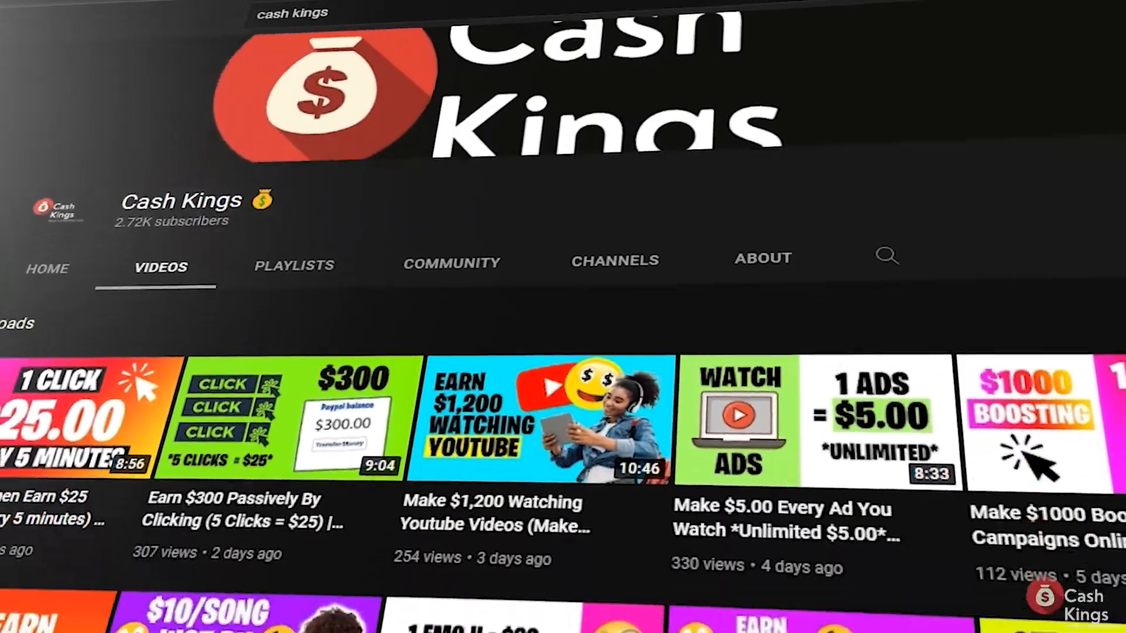
scroll("down", 3)
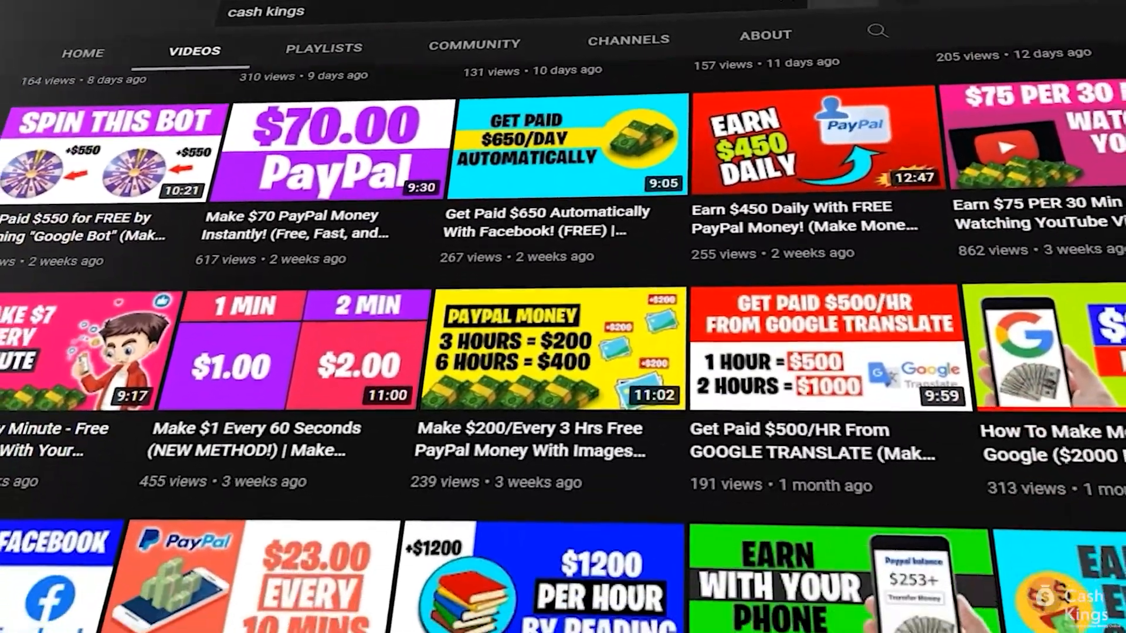
scroll("up", 3)
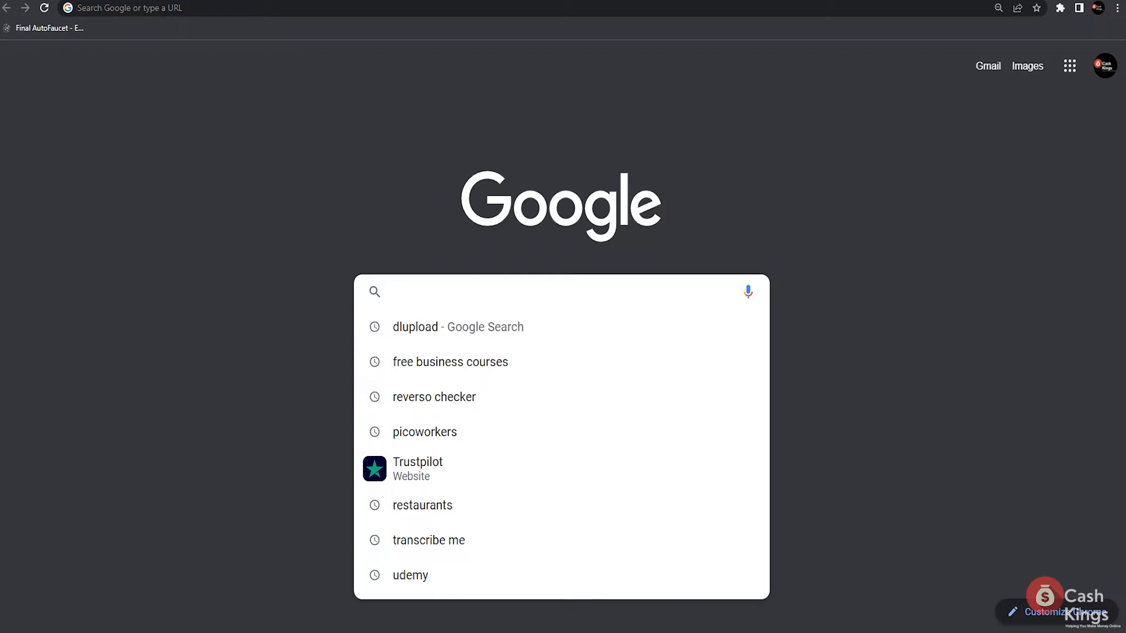
Search Google for 'free business courses' and look past sponsored listings to free course sites.
type("free business courses")
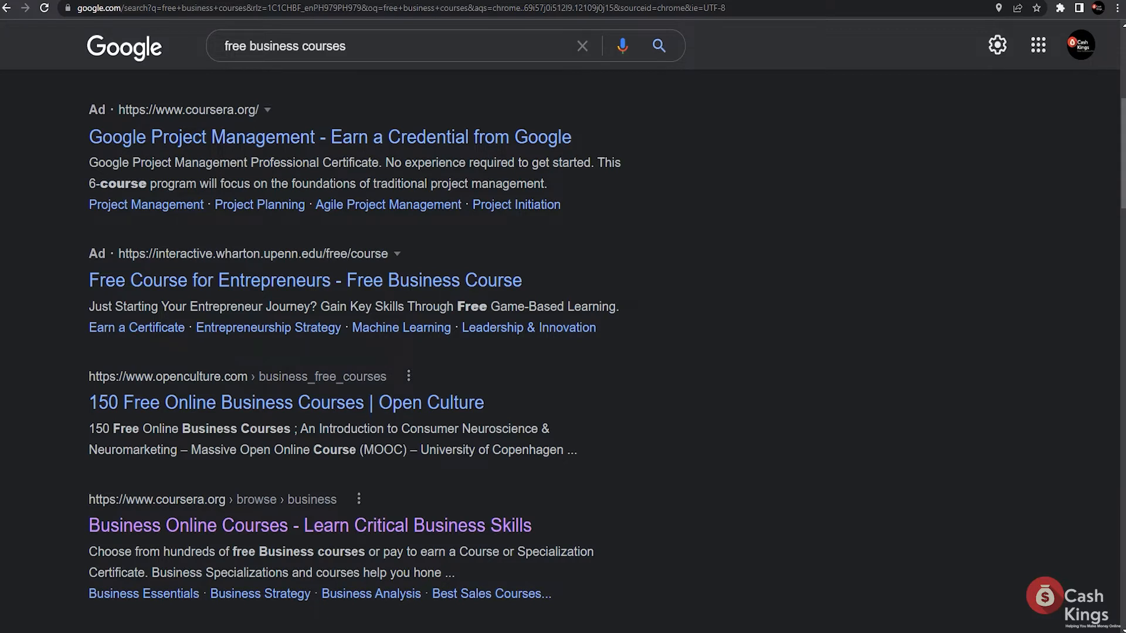
mouse_move(46, 96)
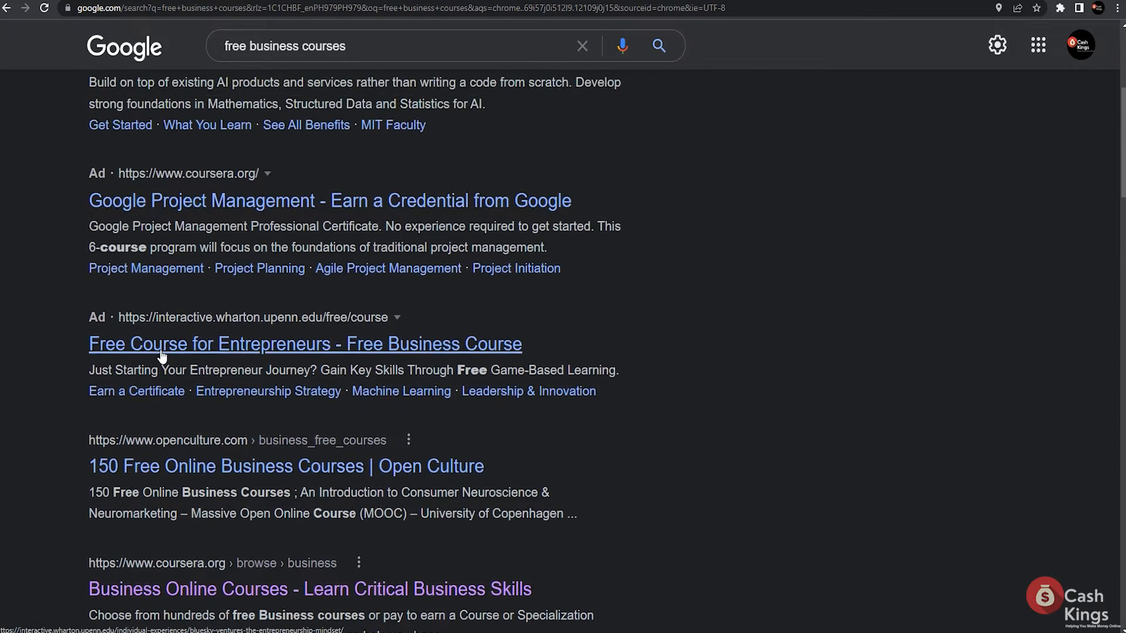
scroll("up", 3)
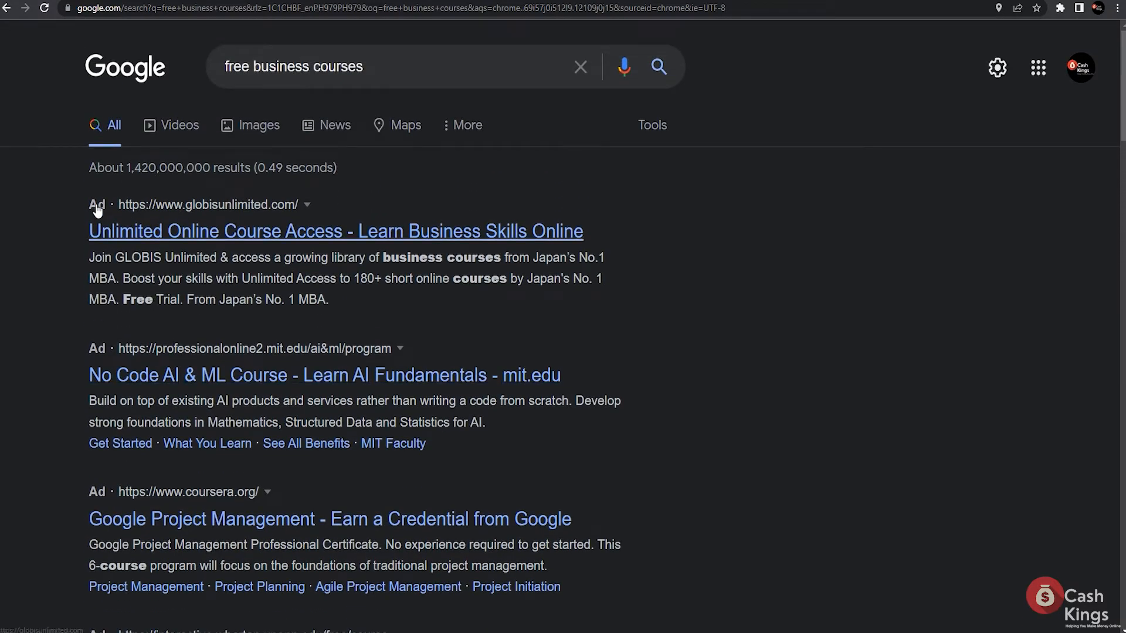
mouse_move(189, 230)
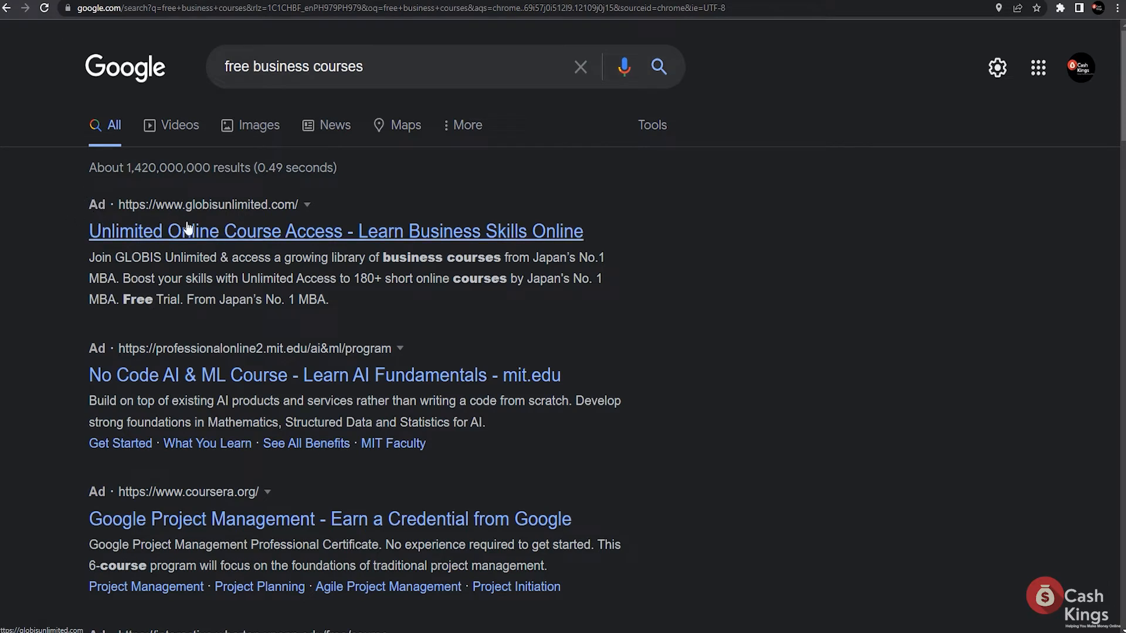
mouse_move(105, 211)
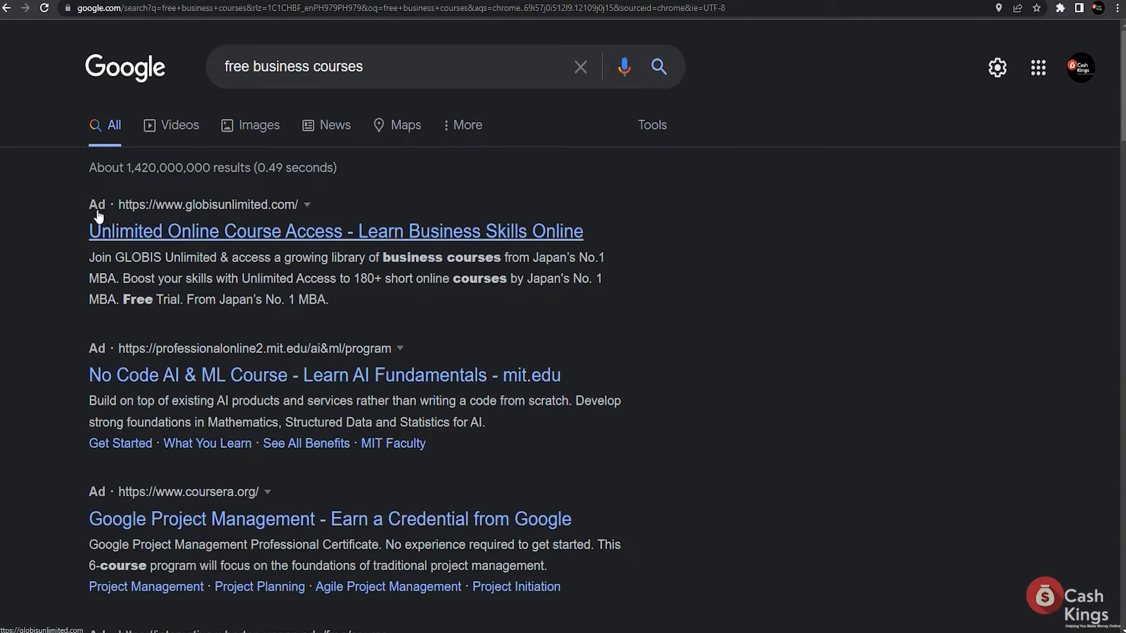
scroll("down", 3)
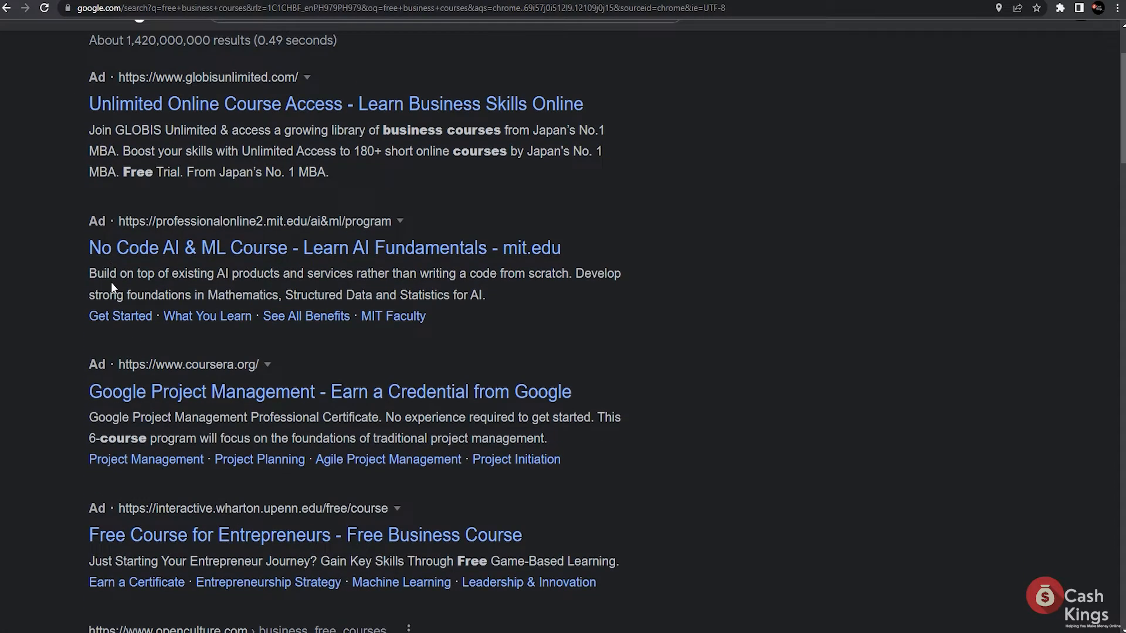
mouse_move(114, 354)
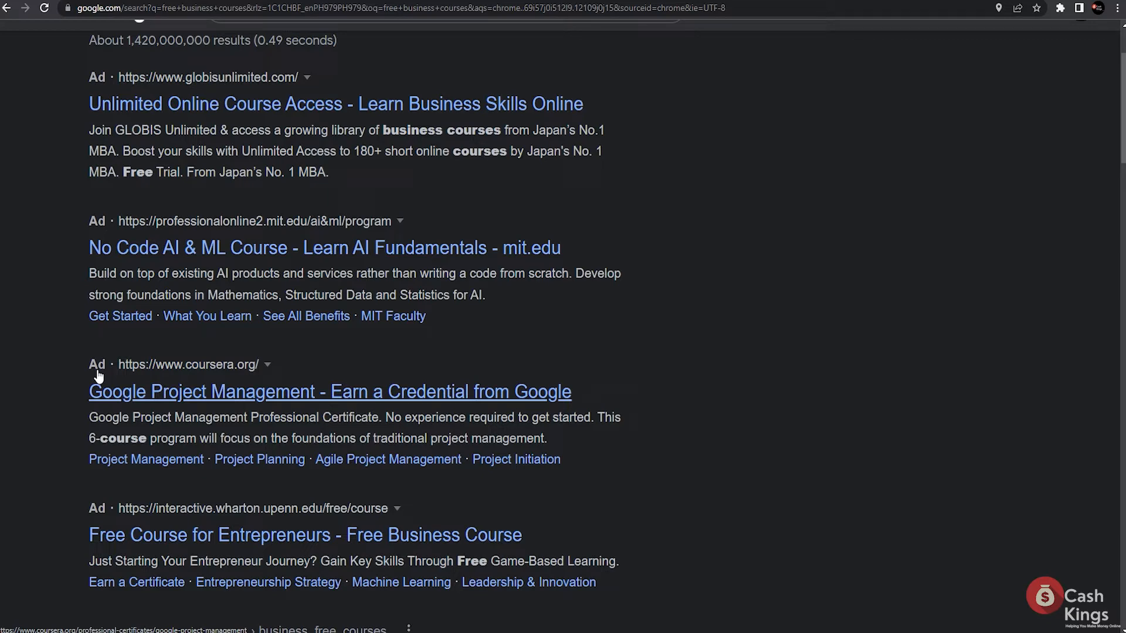
mouse_move(131, 368)
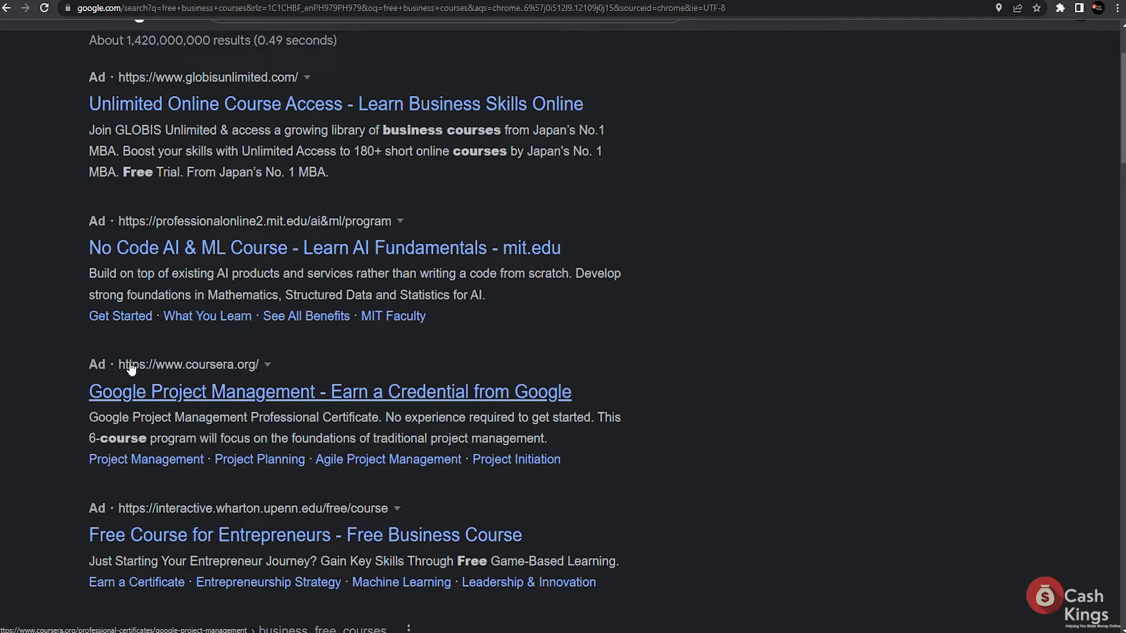
scroll("down", 3)
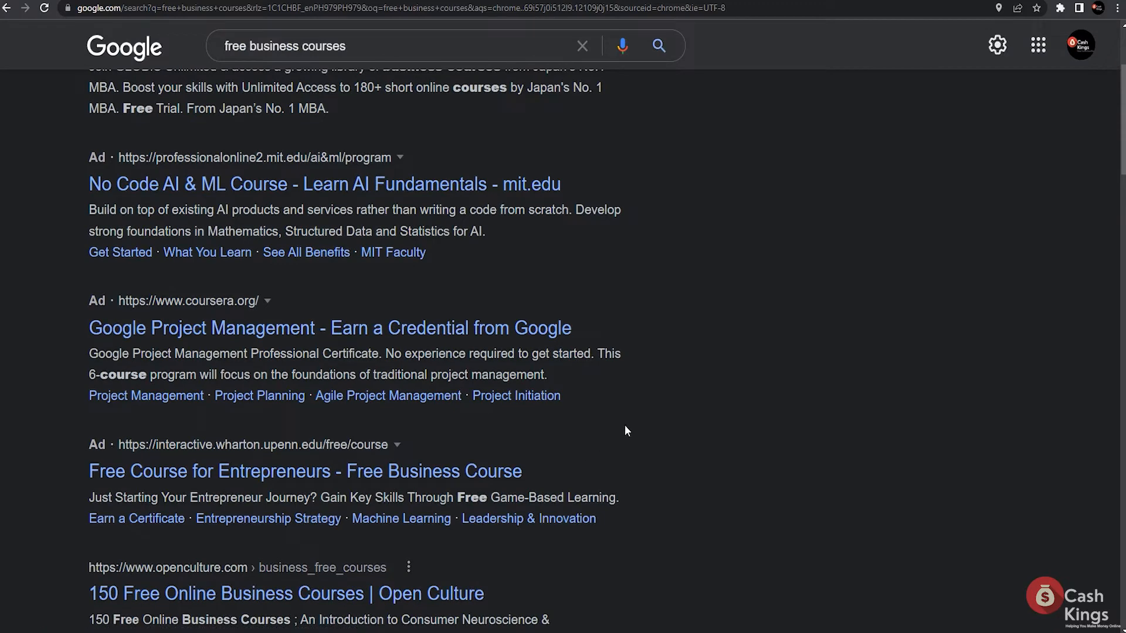
mouse_move(626, 422)
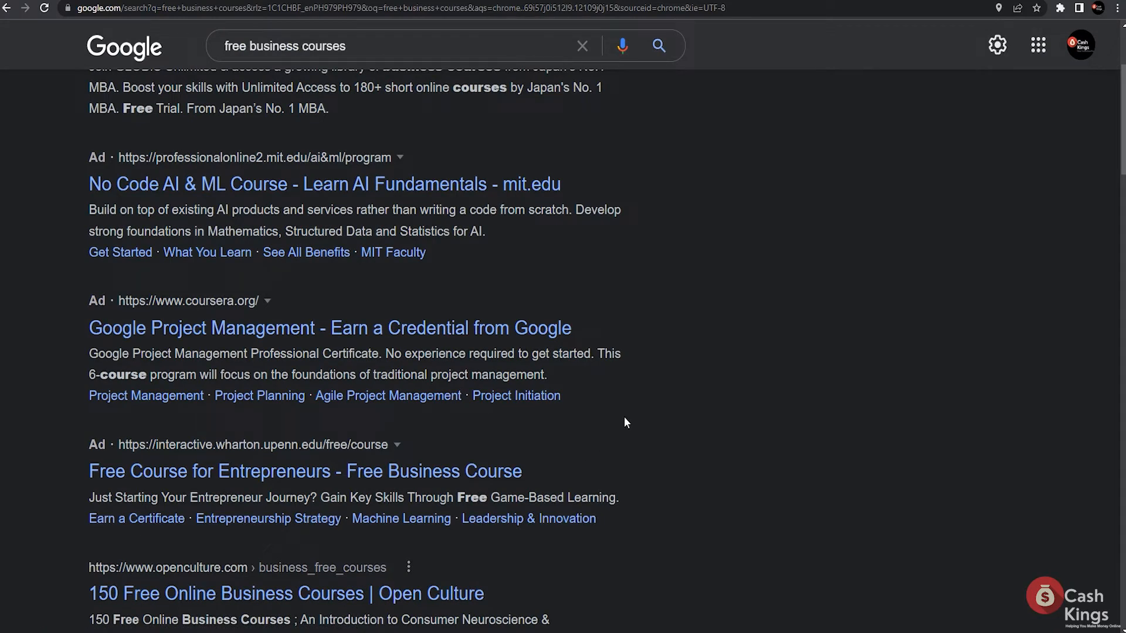
scroll("down", 3)
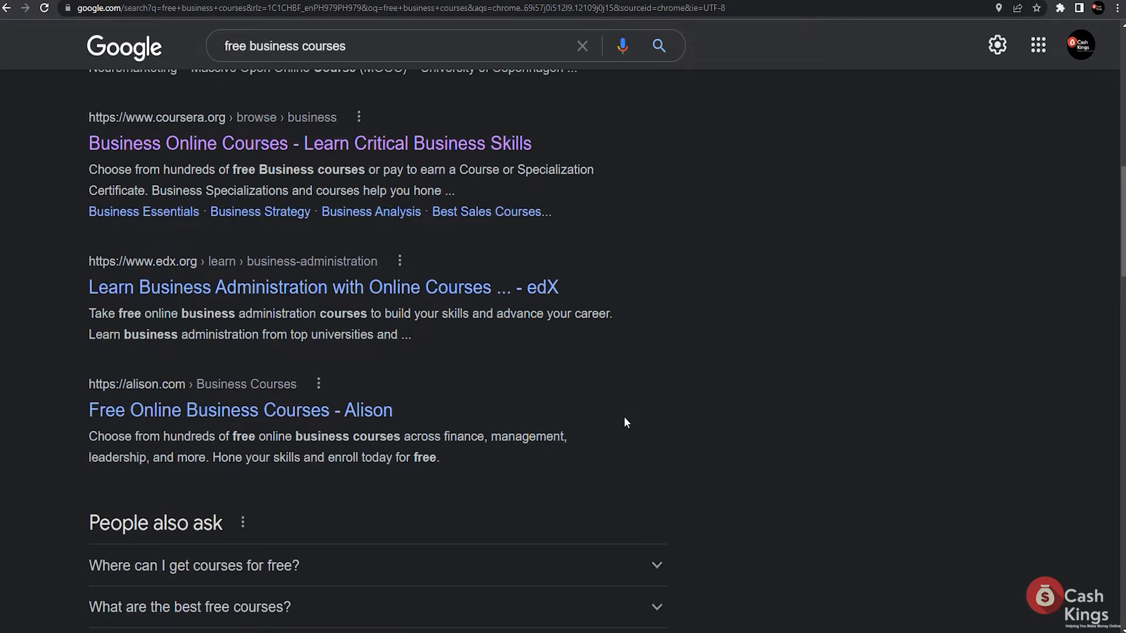
scroll("up", 3)
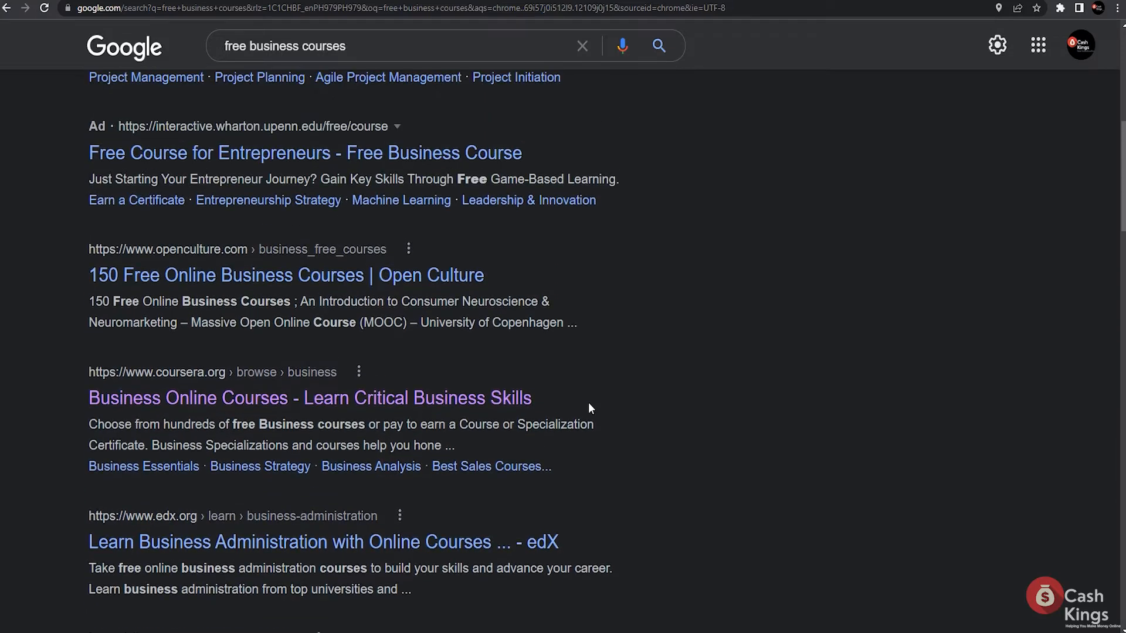
mouse_move(58, 399)
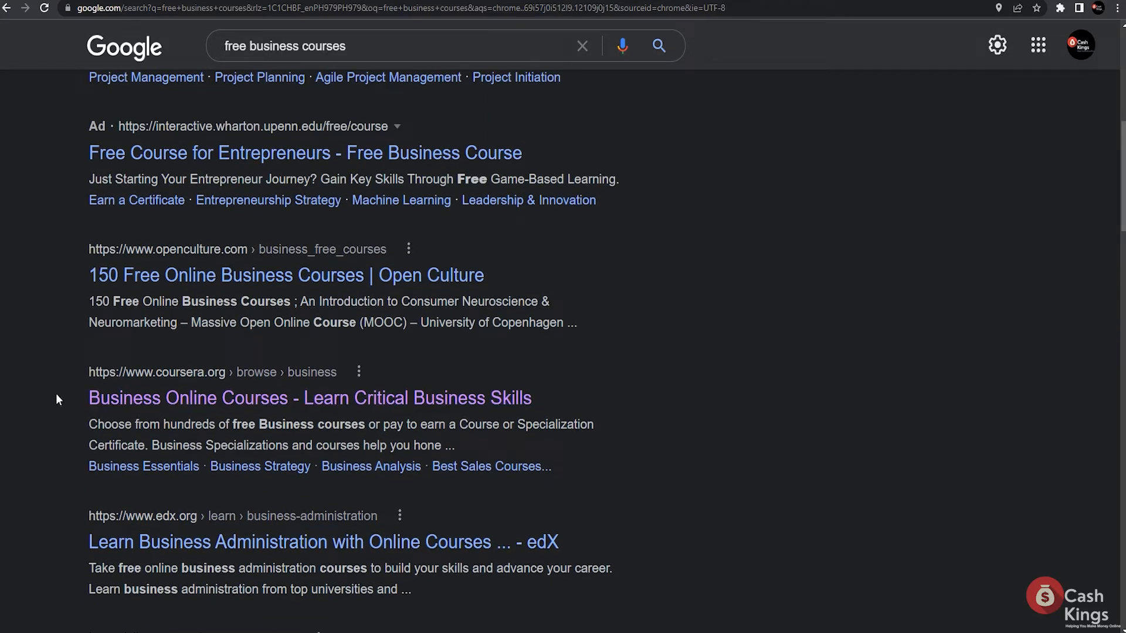
mouse_move(173, 380)
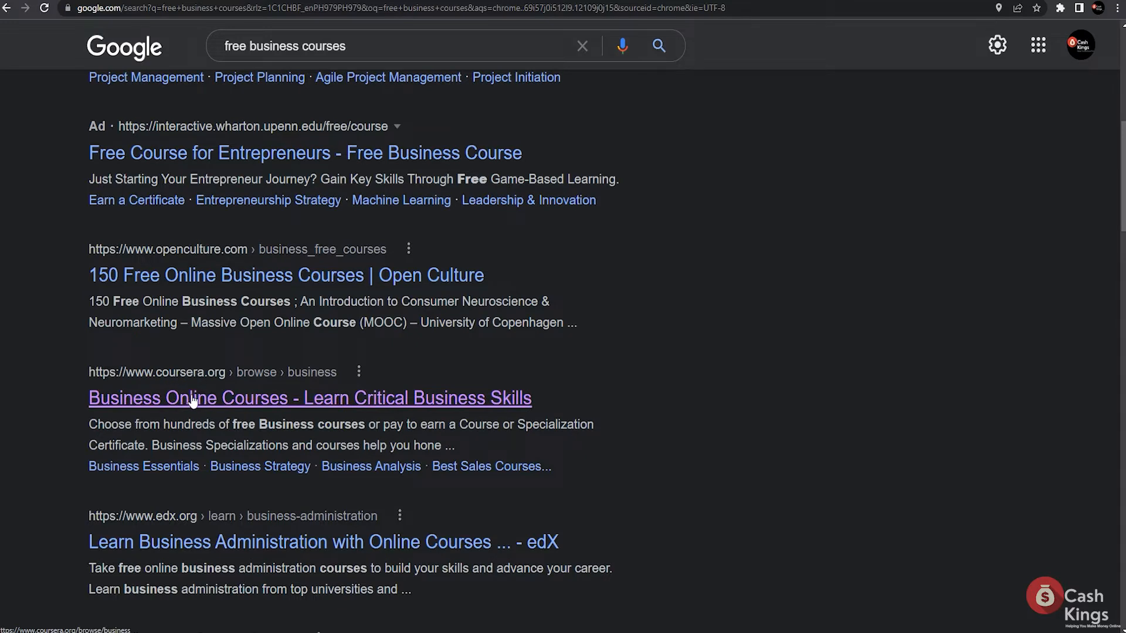
mouse_move(244, 389)
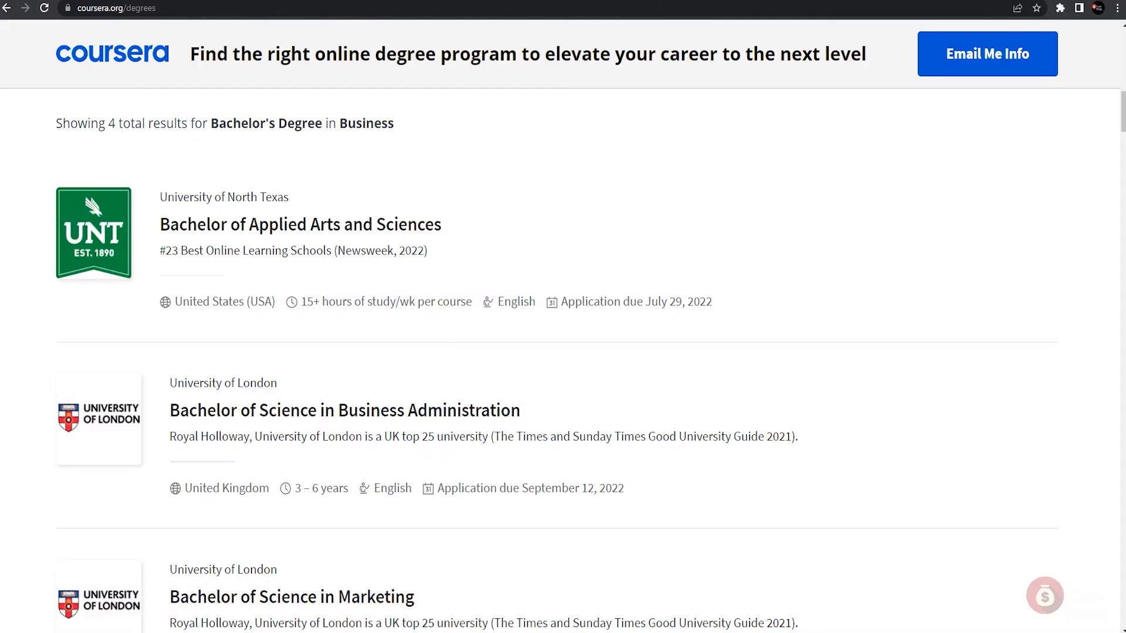
Browse Coursera's 508 result cards for the 'free business course' search.
scroll("down", 3)
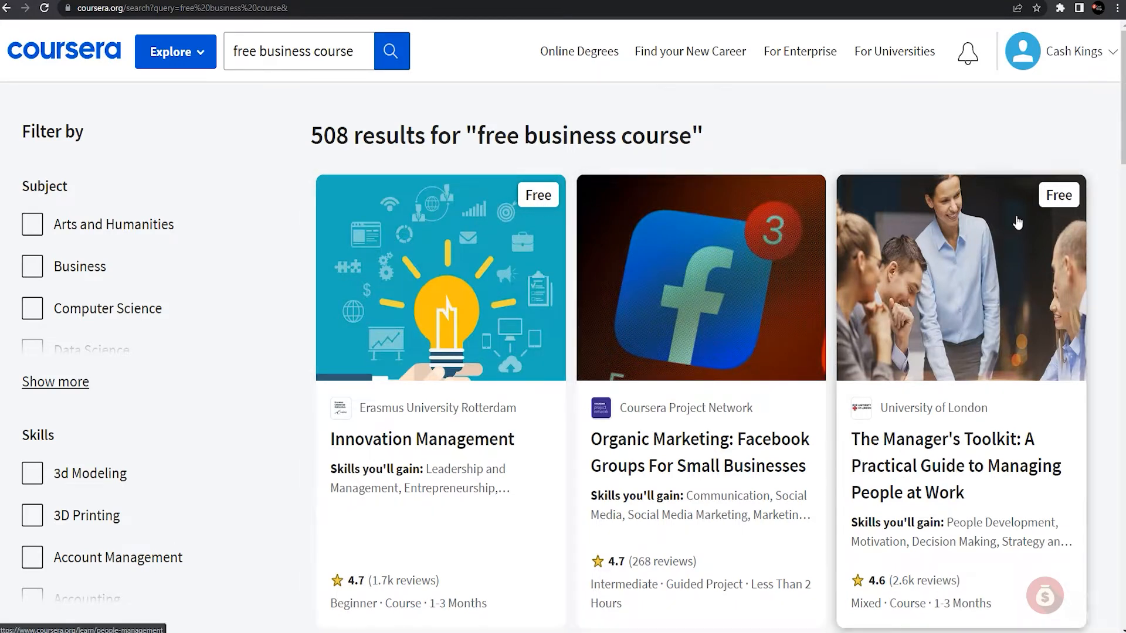
mouse_move(1065, 202)
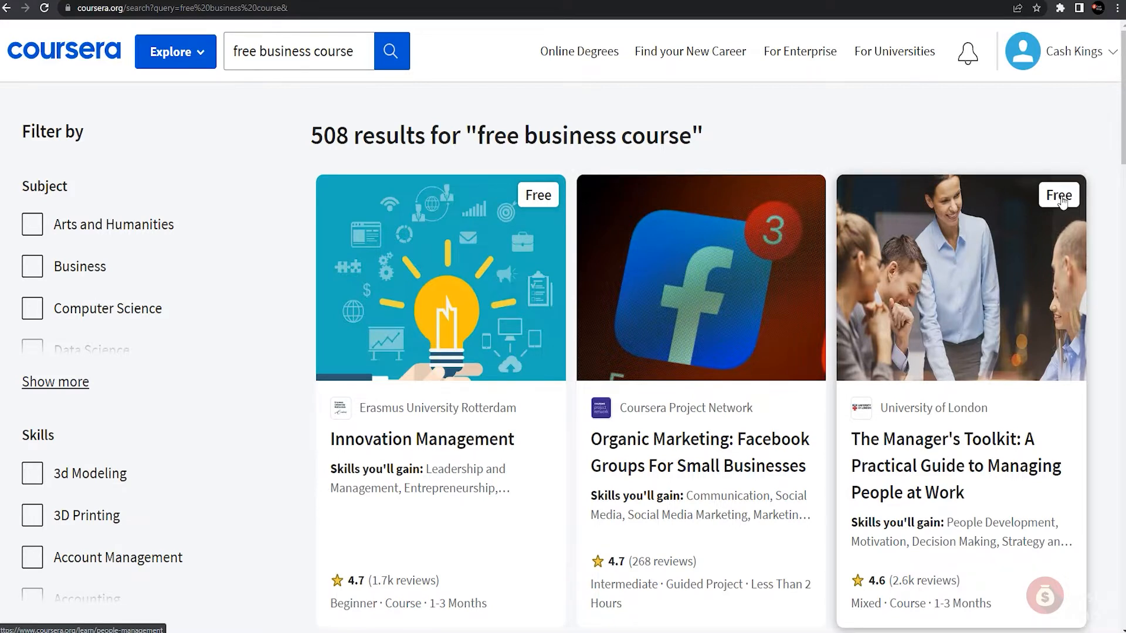
mouse_move(992, 216)
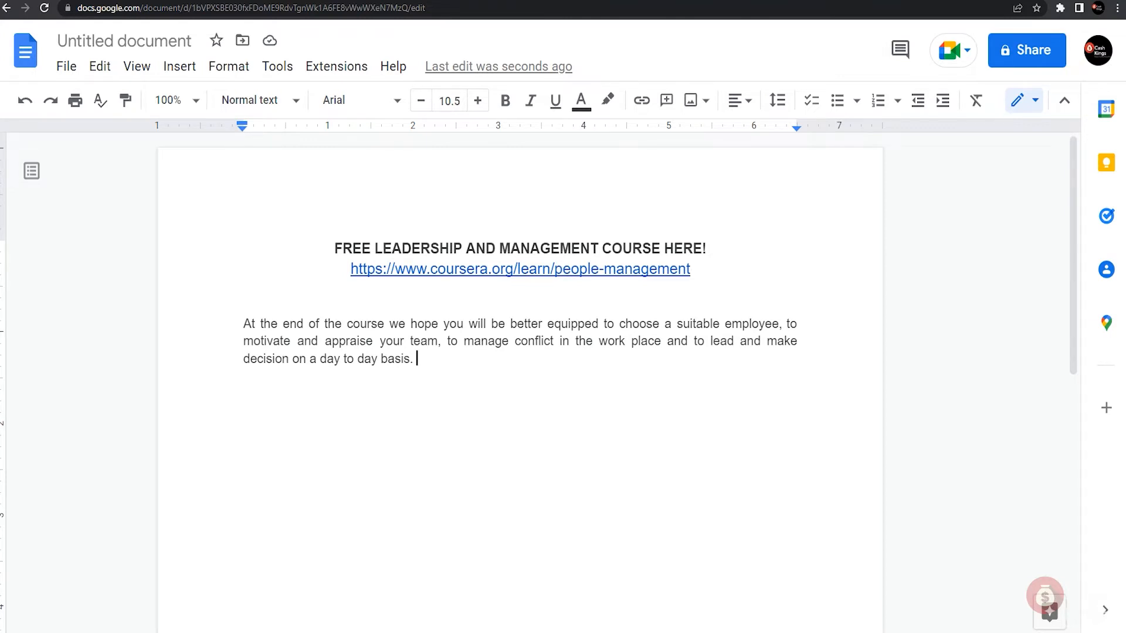
mouse_move(67, 66)
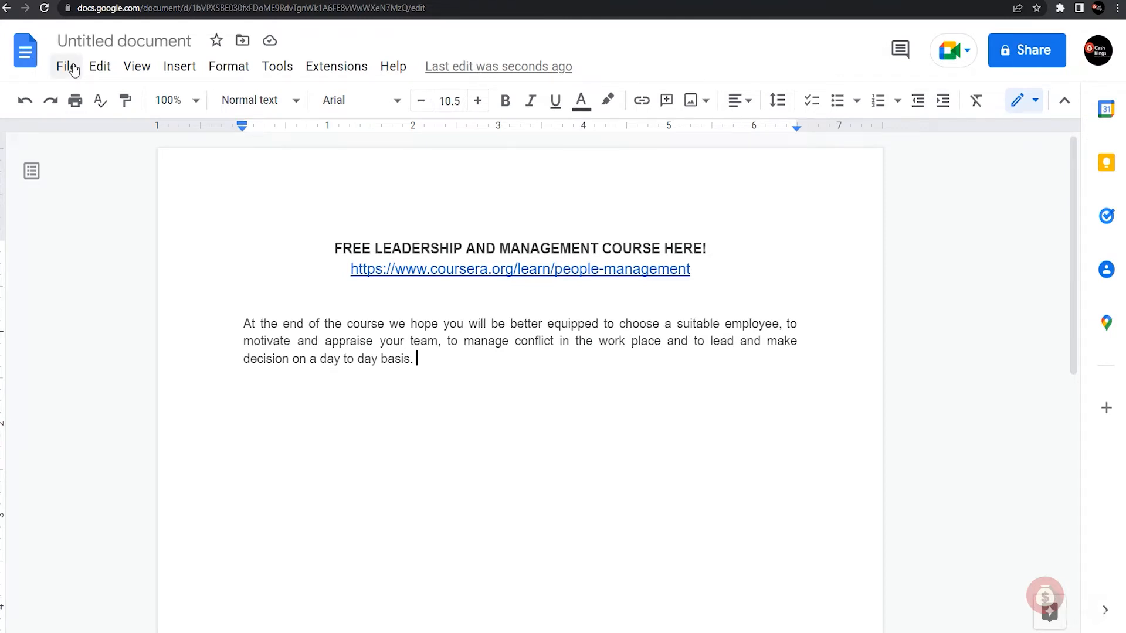
Download the leadership course write-up from Google Docs as a PDF document.
left_click(65, 66)
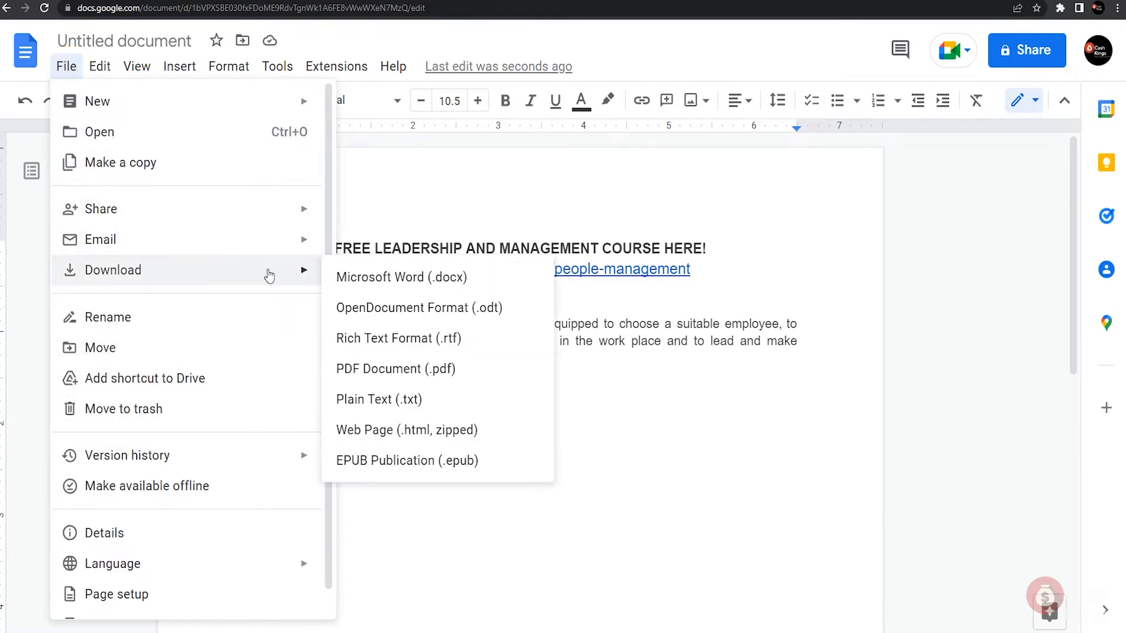
mouse_move(404, 382)
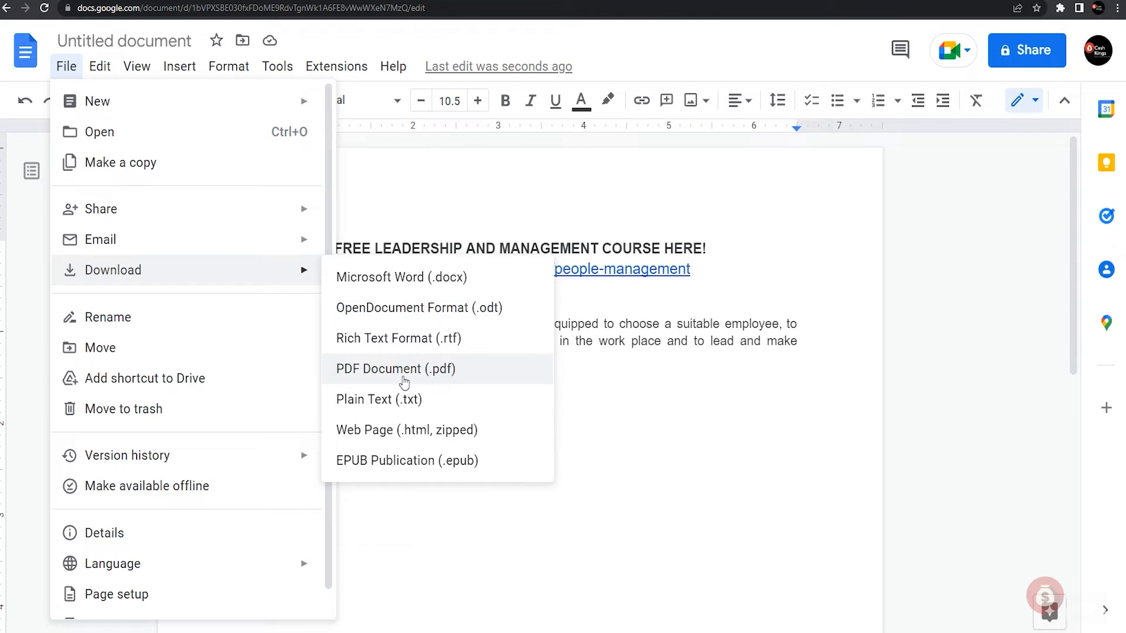
mouse_move(378, 377)
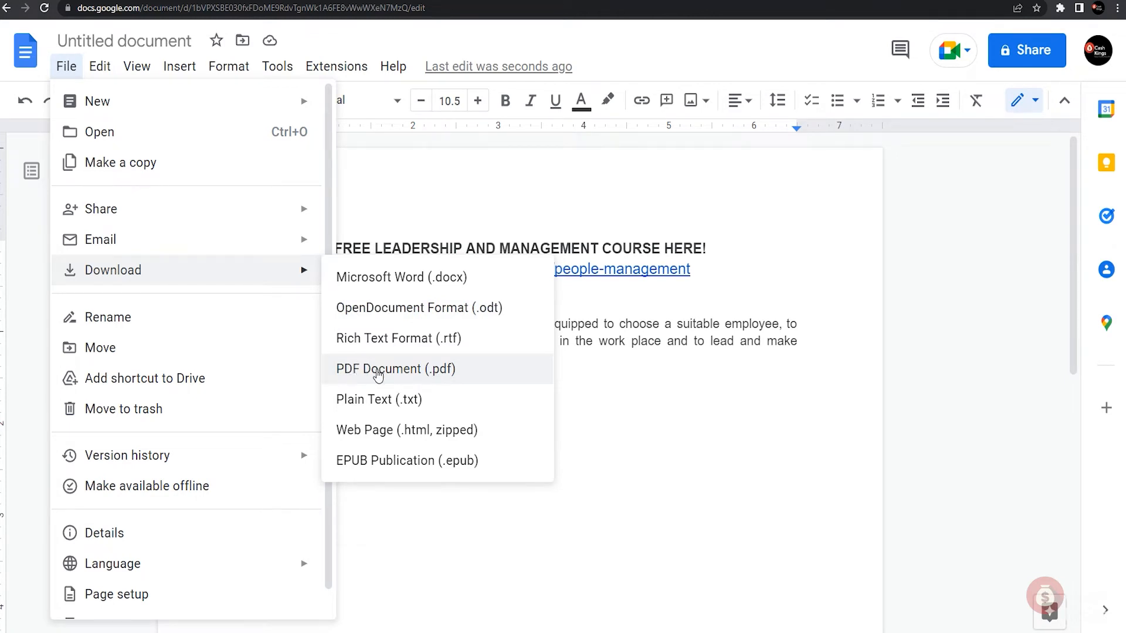
mouse_move(462, 378)
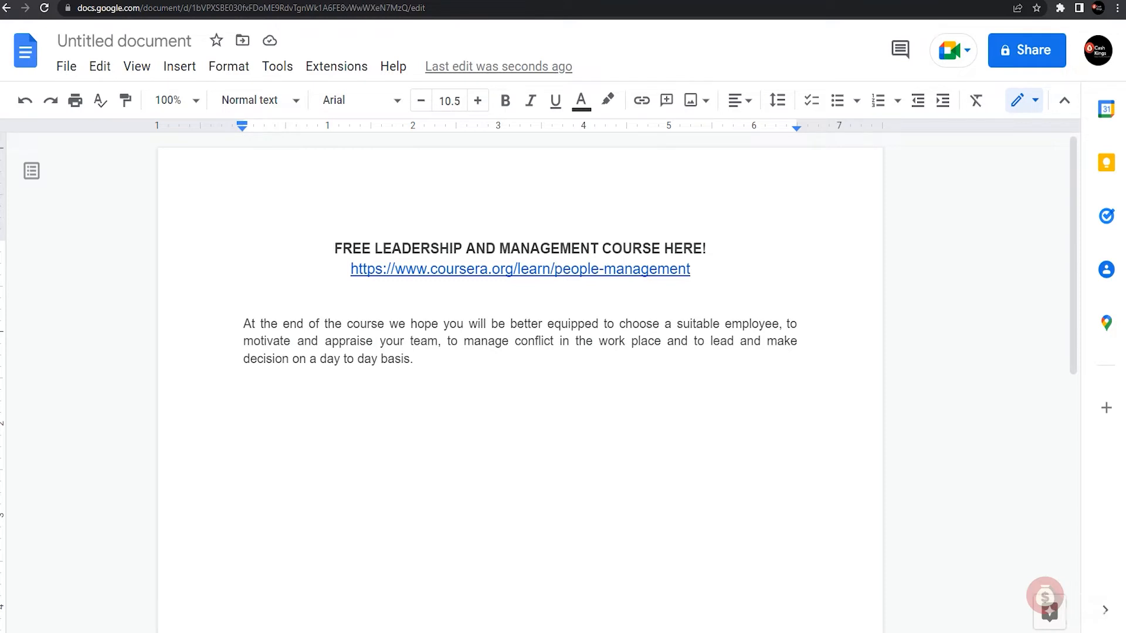
mouse_move(505, 52)
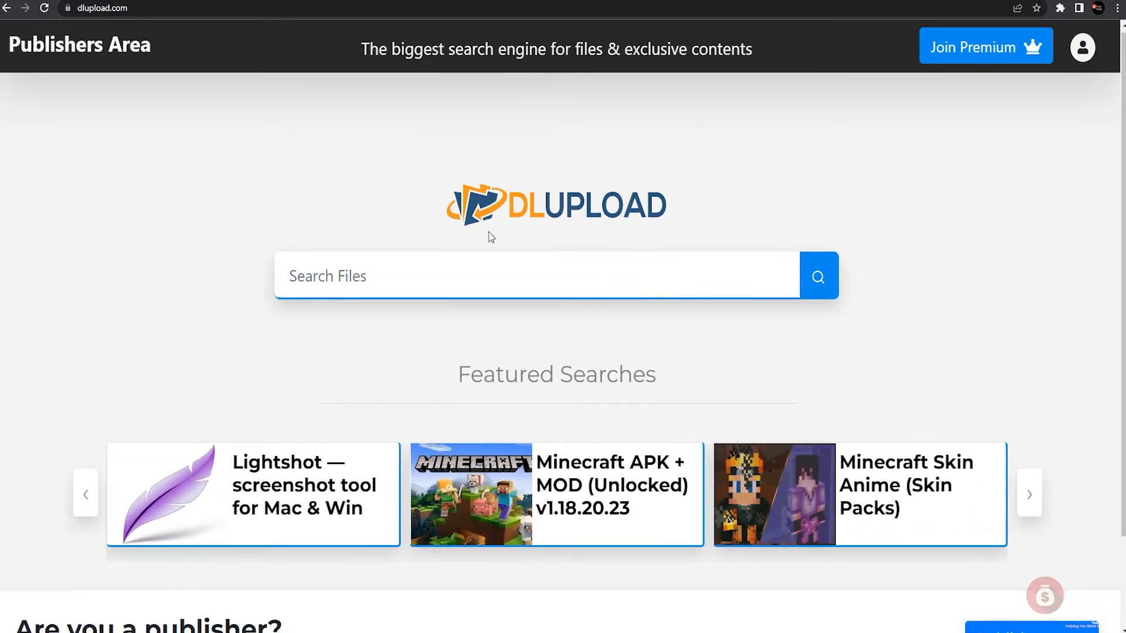
Go to the Publishers Area from the 'Are you a publisher?' section of DLUpload's home page.
scroll("down", 3)
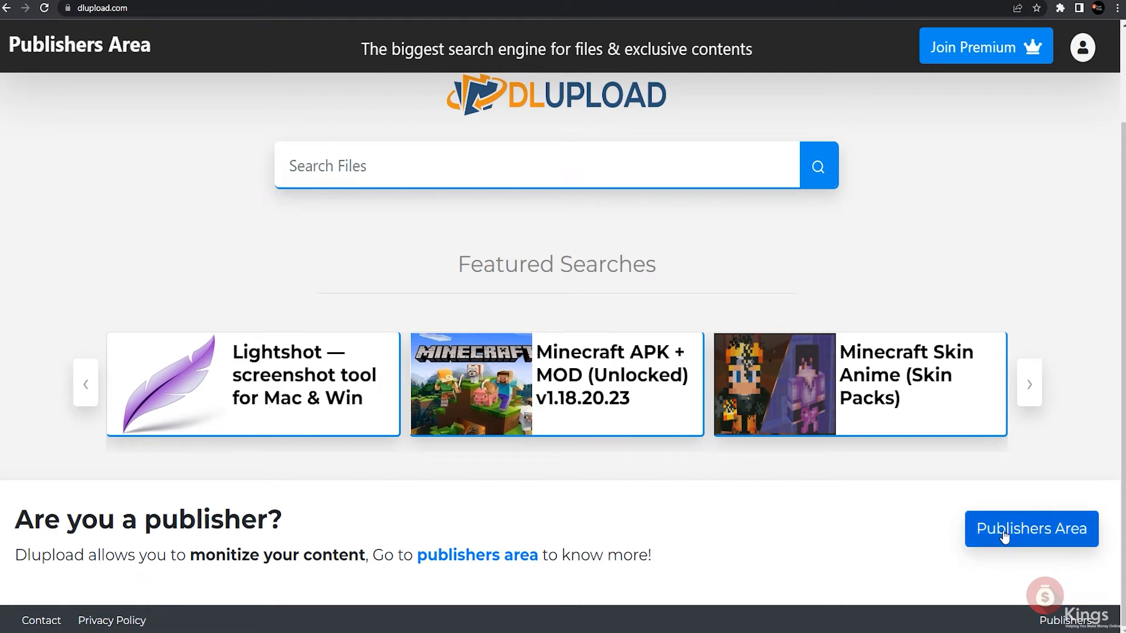
left_click(1032, 529)
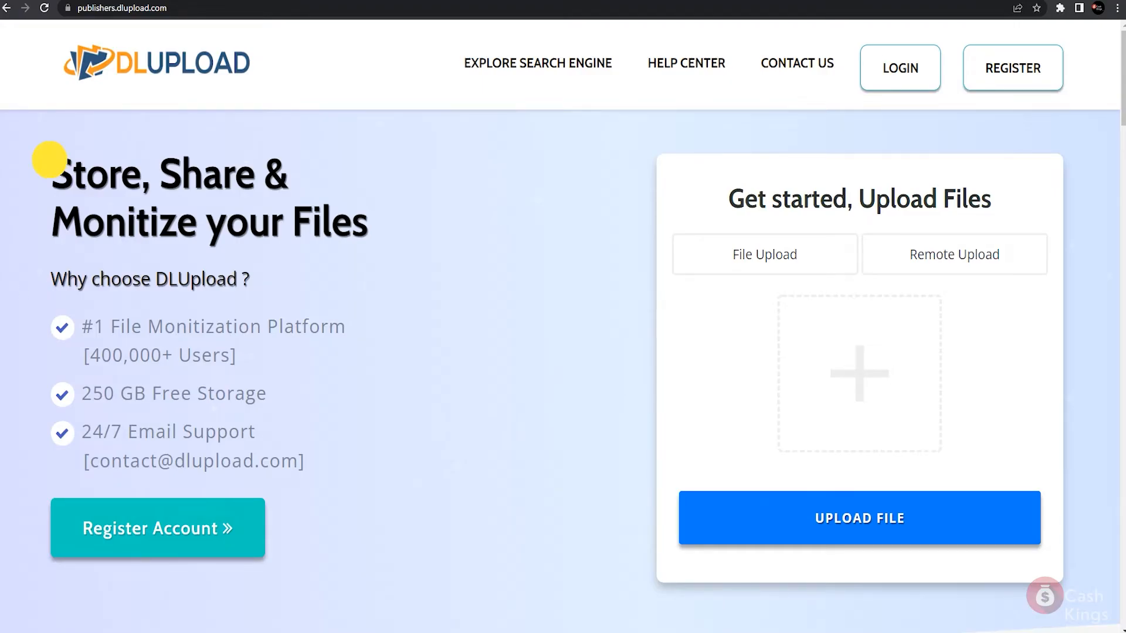
left_click_drag(51, 173, 342, 287)
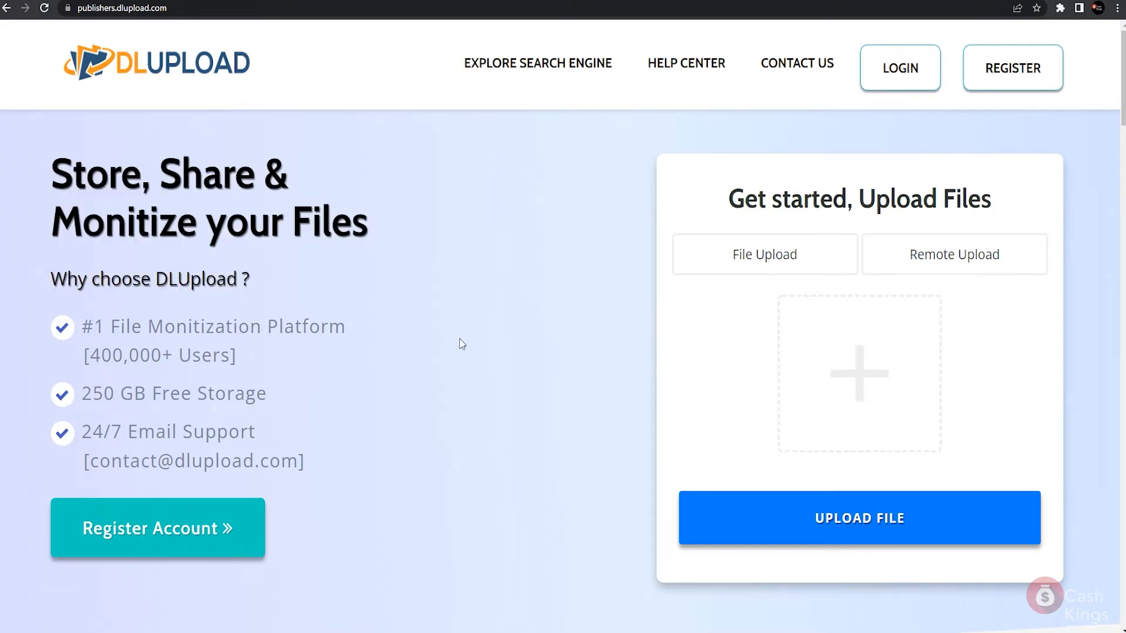
mouse_move(434, 346)
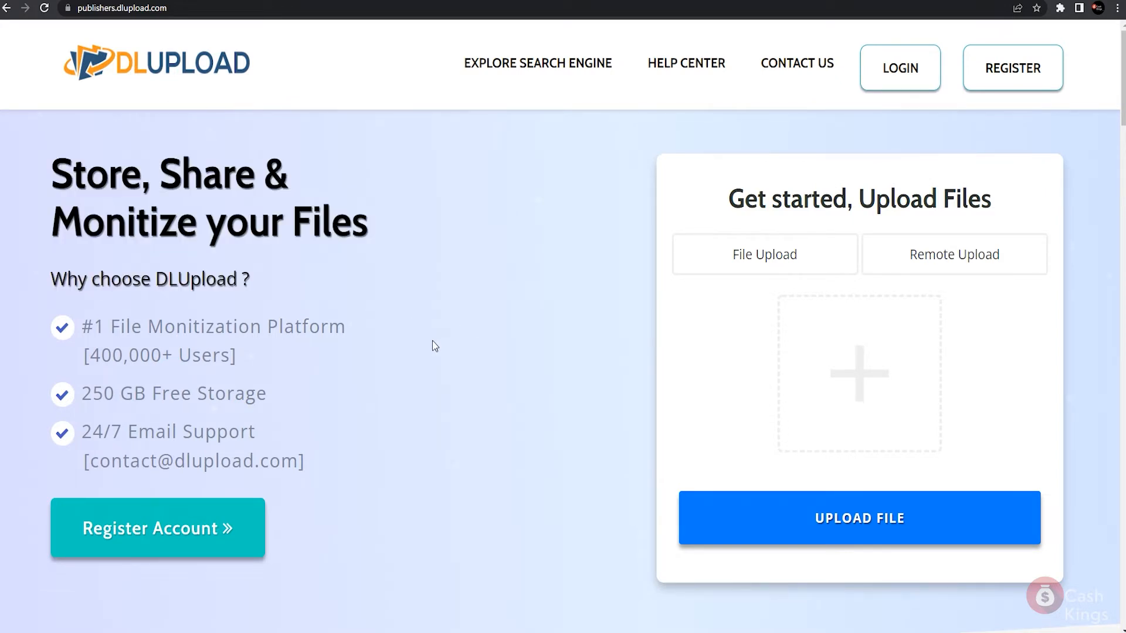
scroll("down", 3)
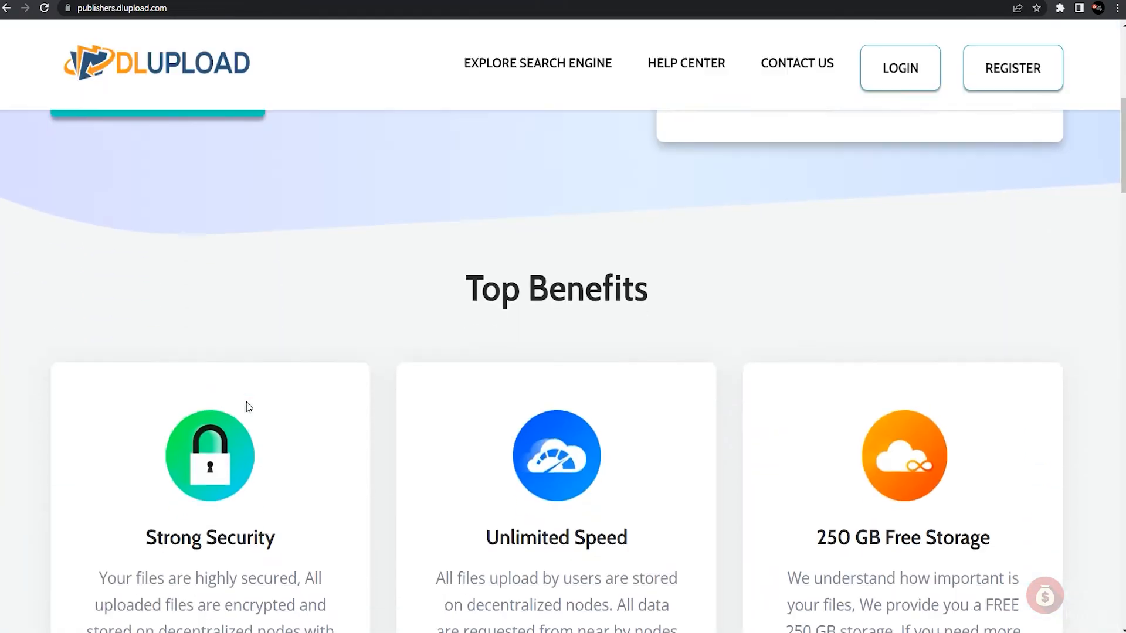
scroll("down", 3)
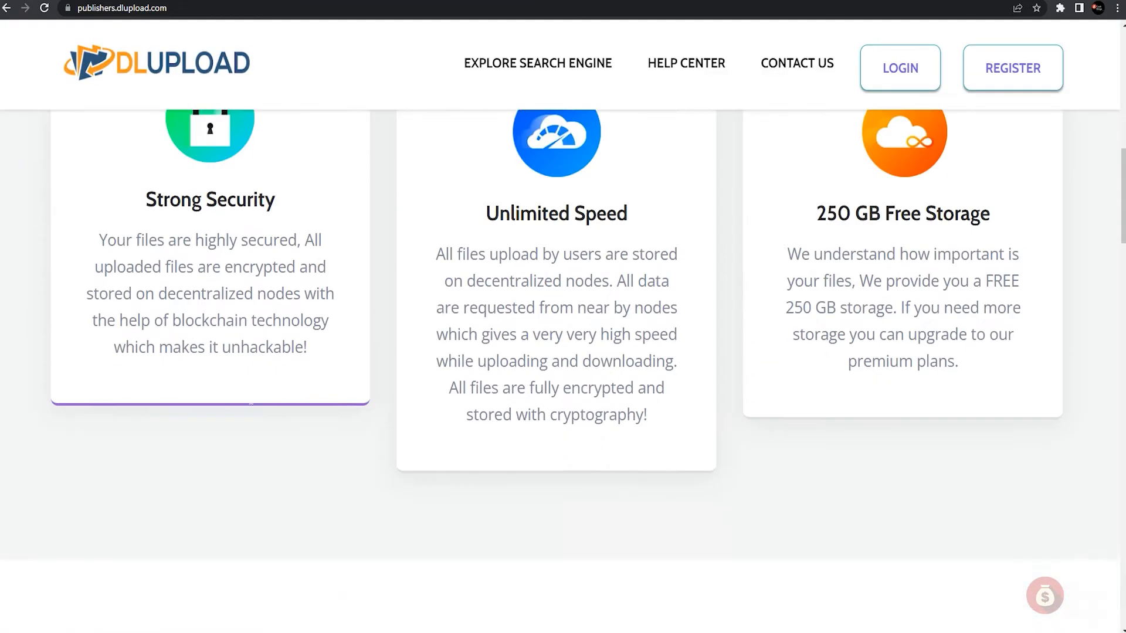
scroll("down", 3)
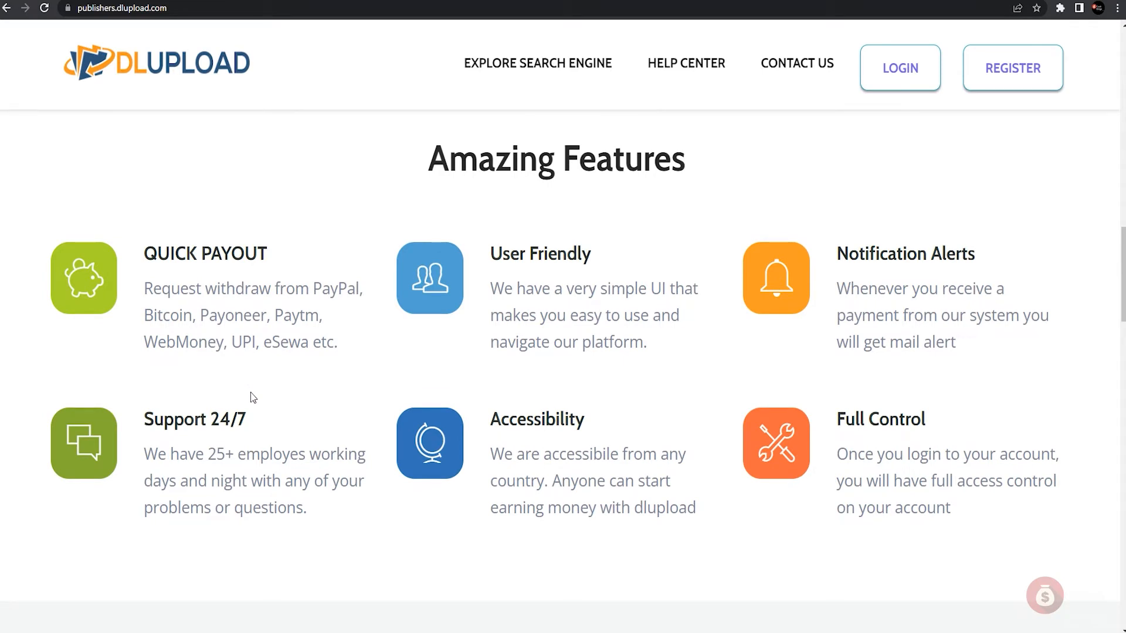
mouse_move(343, 378)
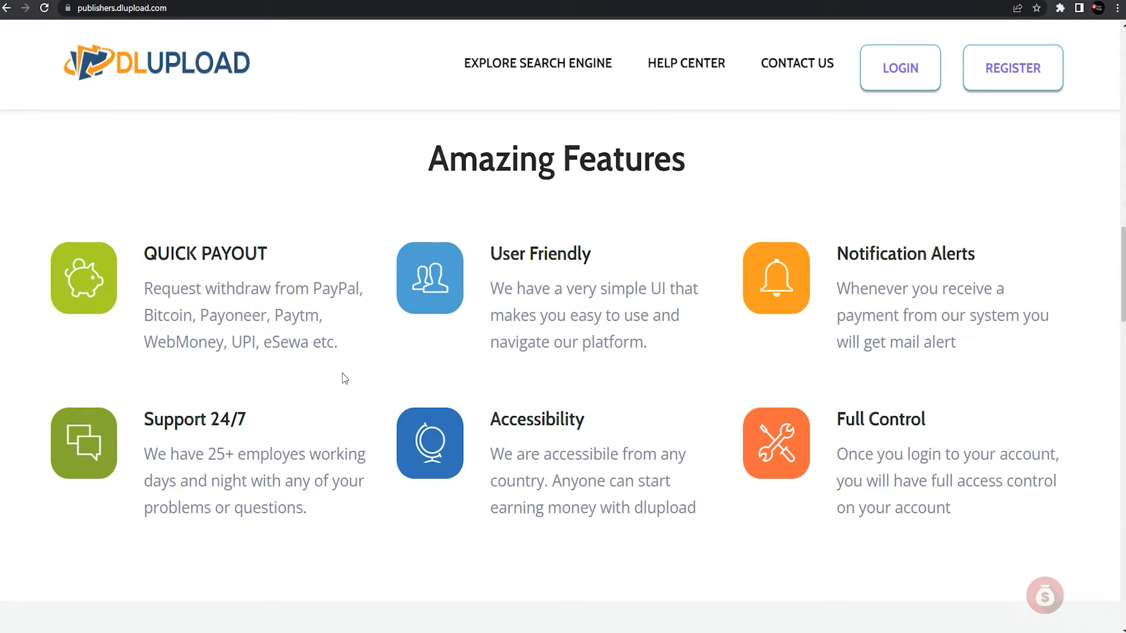
scroll("down", 3)
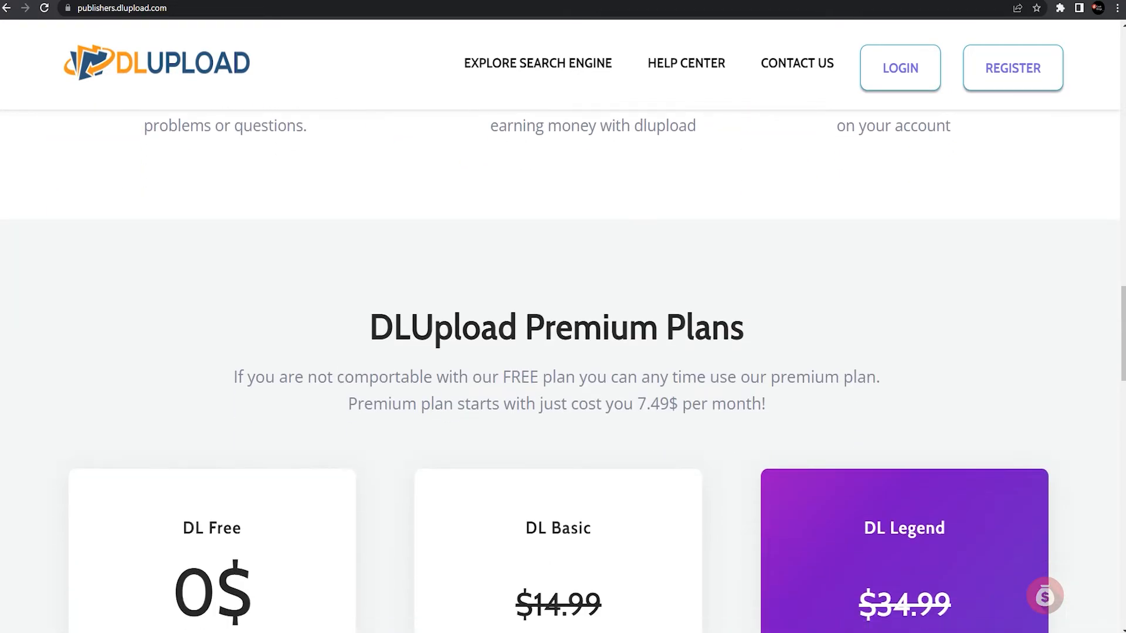
scroll("down", 3)
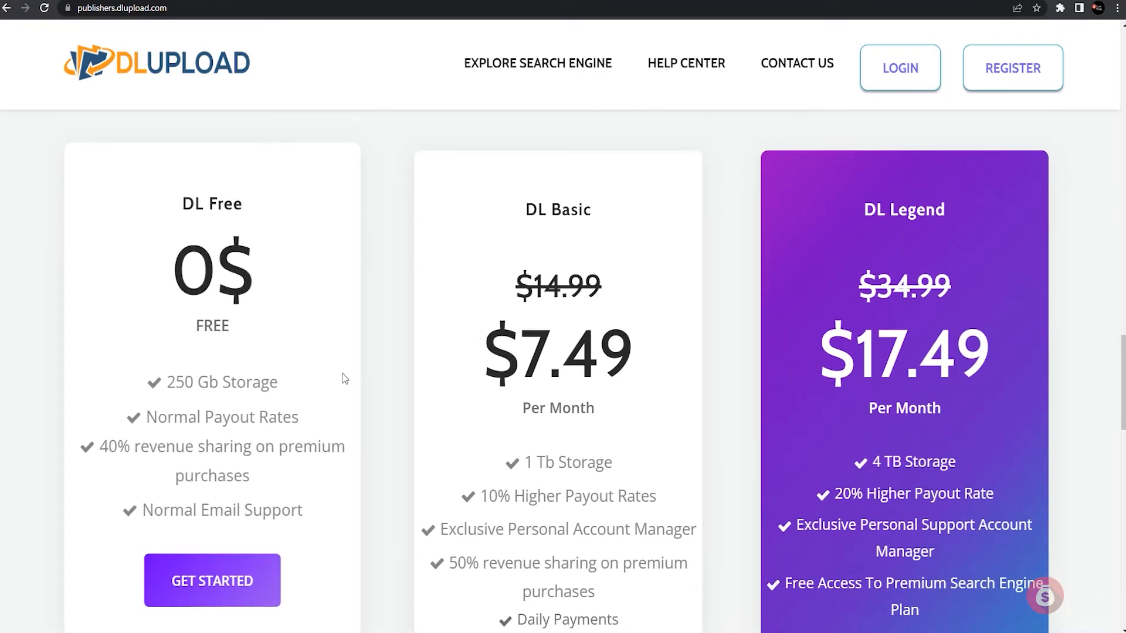
scroll("down", 3)
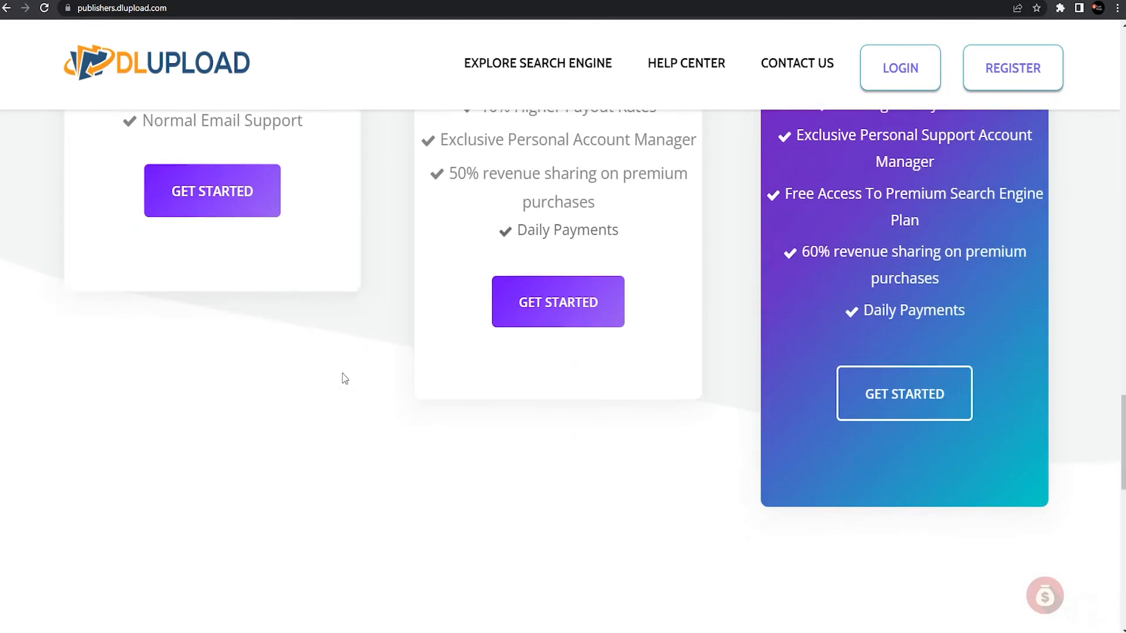
scroll("down", 3)
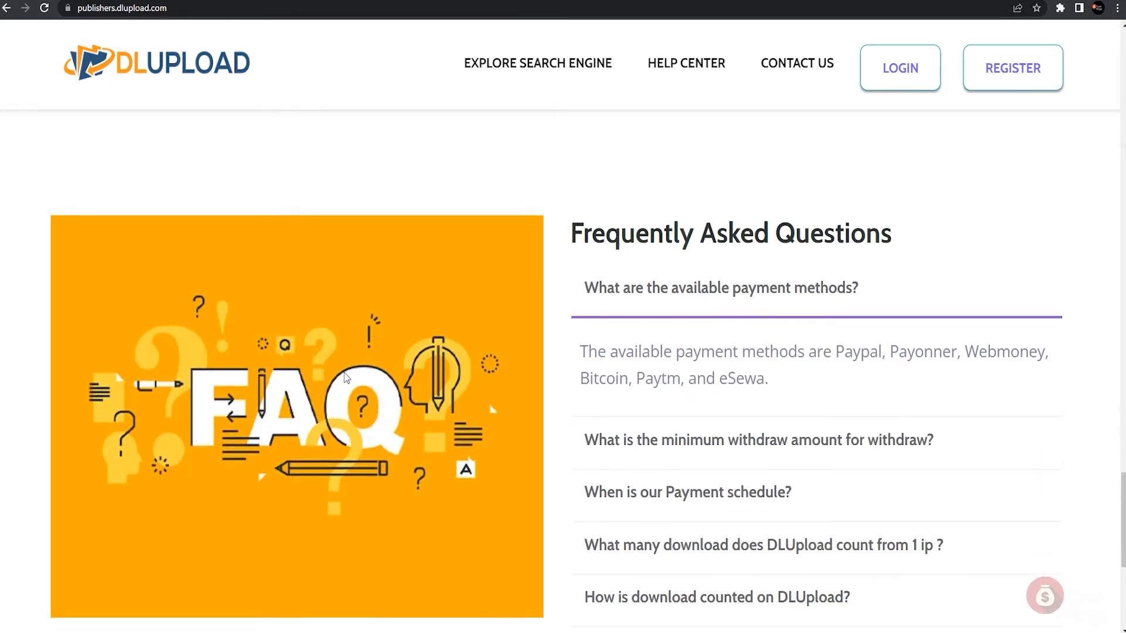
scroll("down", 3)
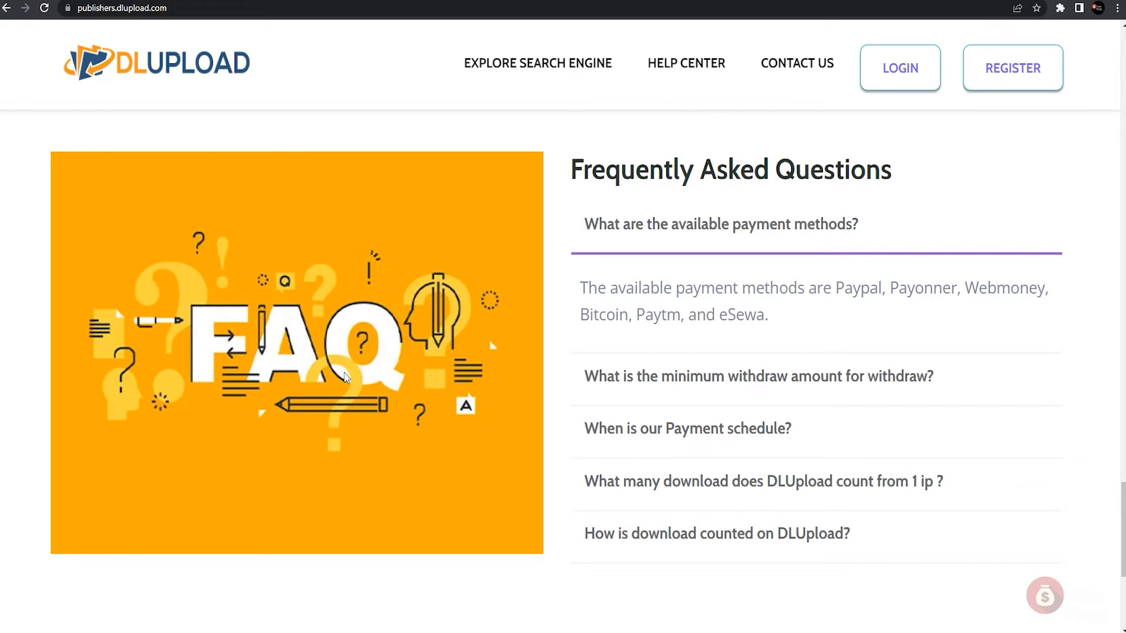
scroll("down", 3)
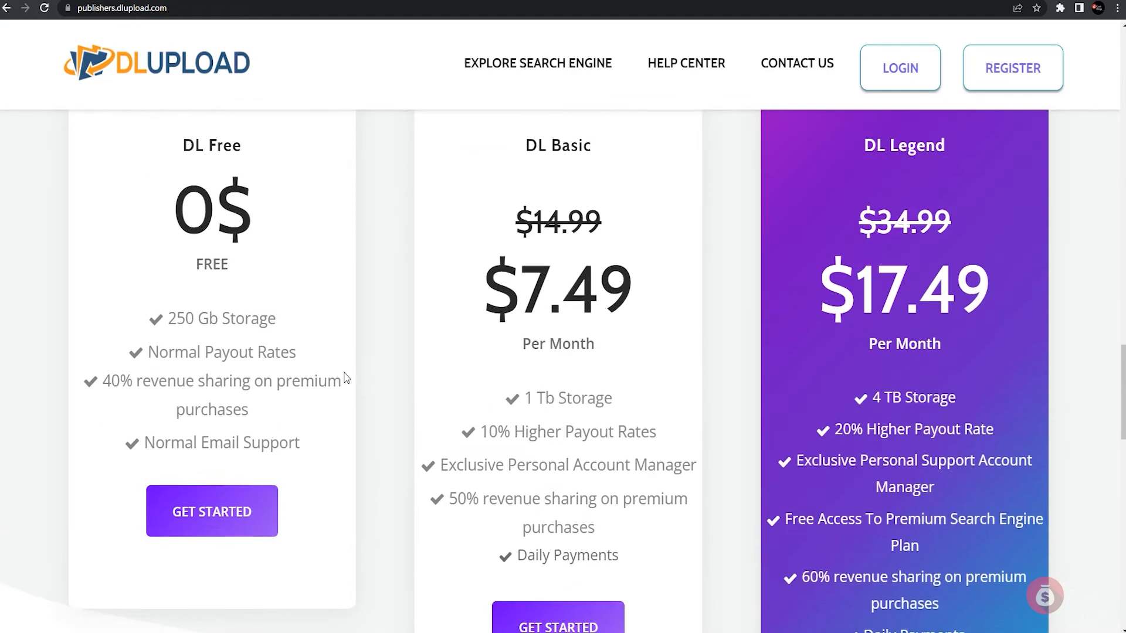
scroll("up", 3)
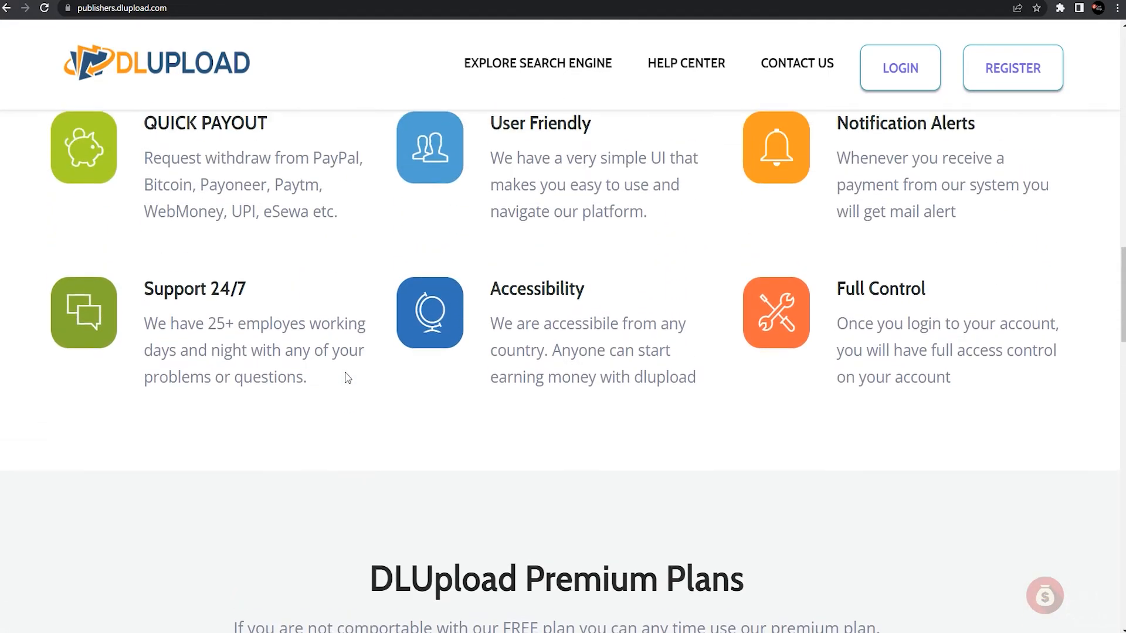
scroll("up", 3)
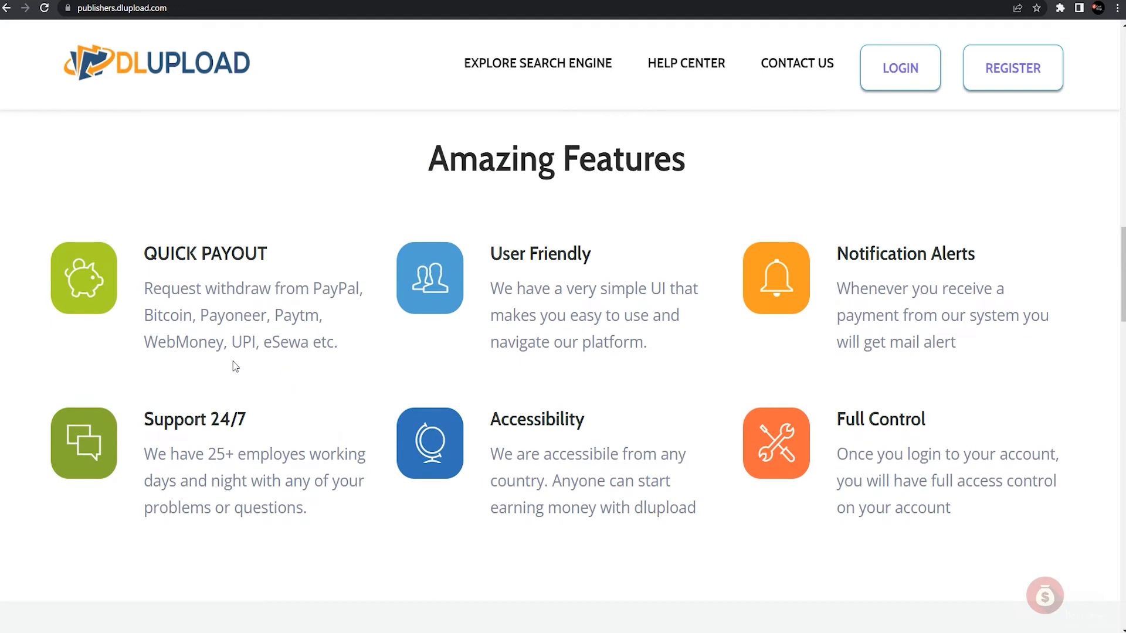
mouse_move(492, 380)
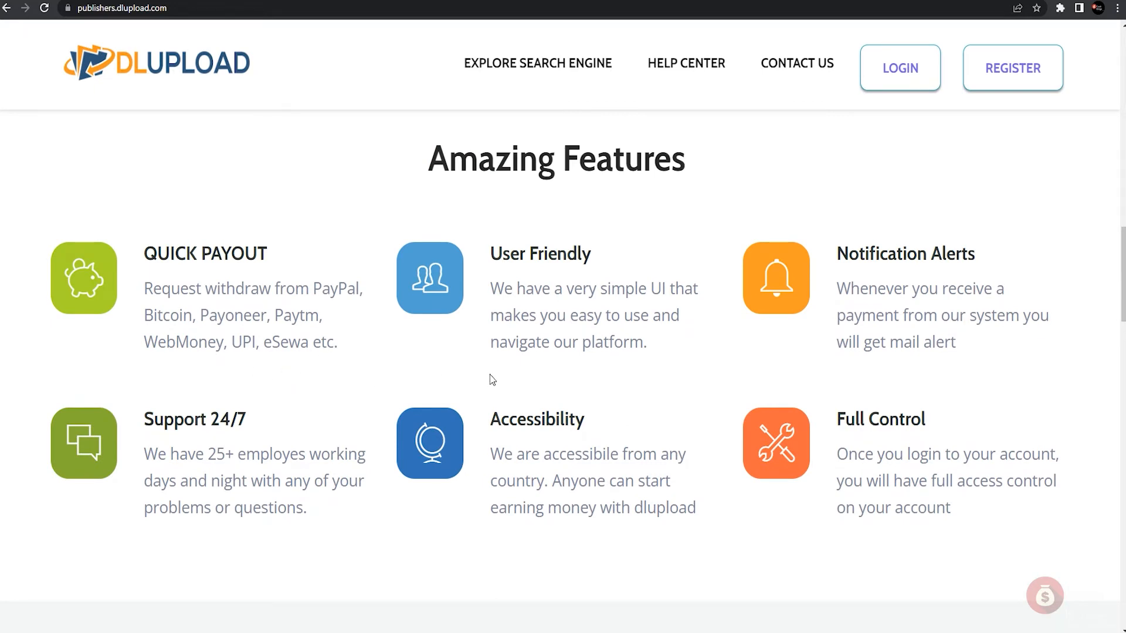
mouse_move(424, 319)
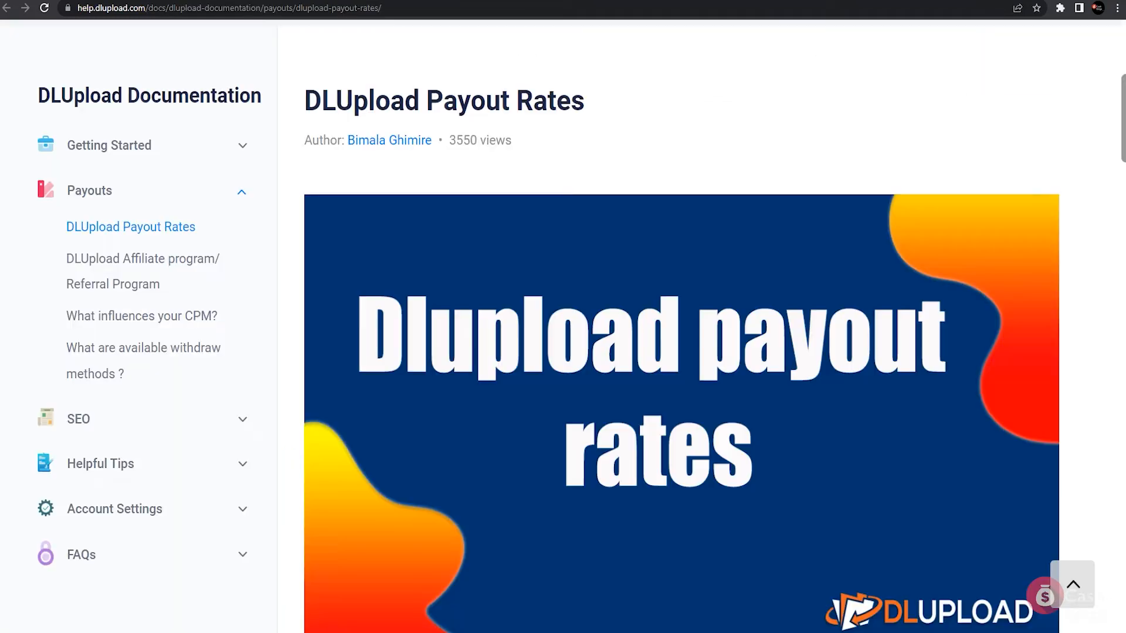
mouse_move(779, 328)
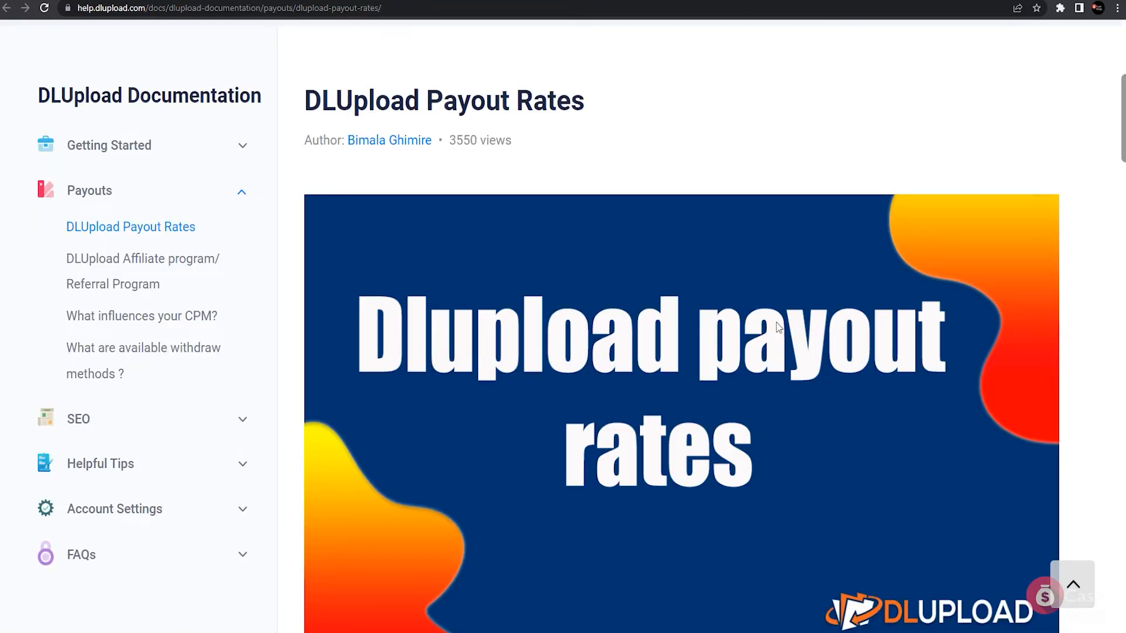
mouse_move(744, 299)
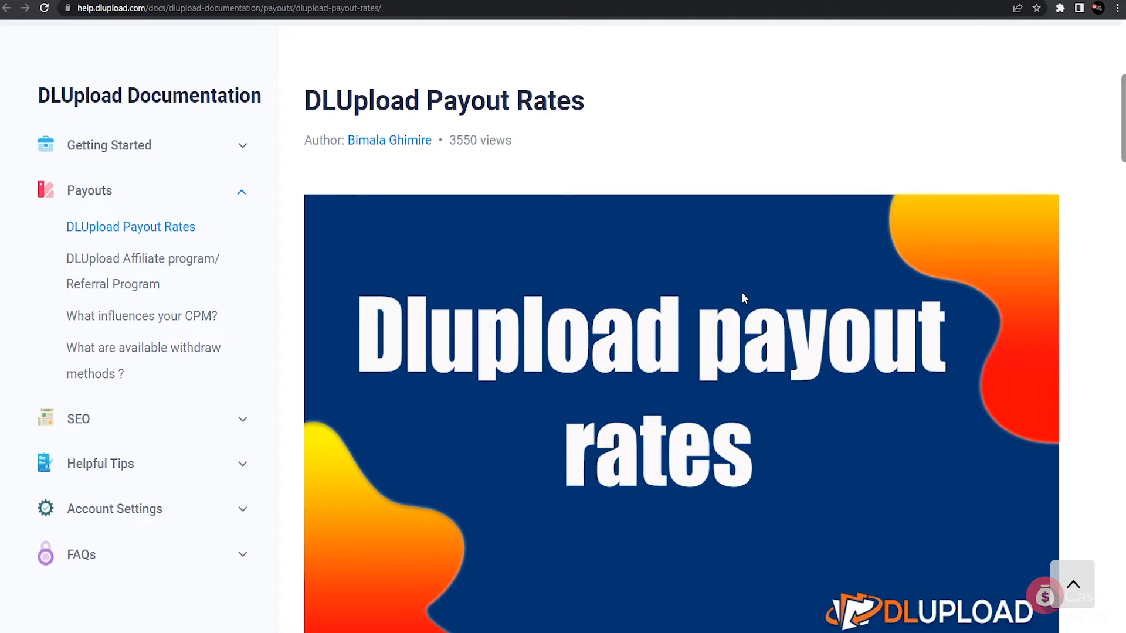
Review the payout rates table, then open the 'What are available withdraw methods?' article.
scroll("down", 3)
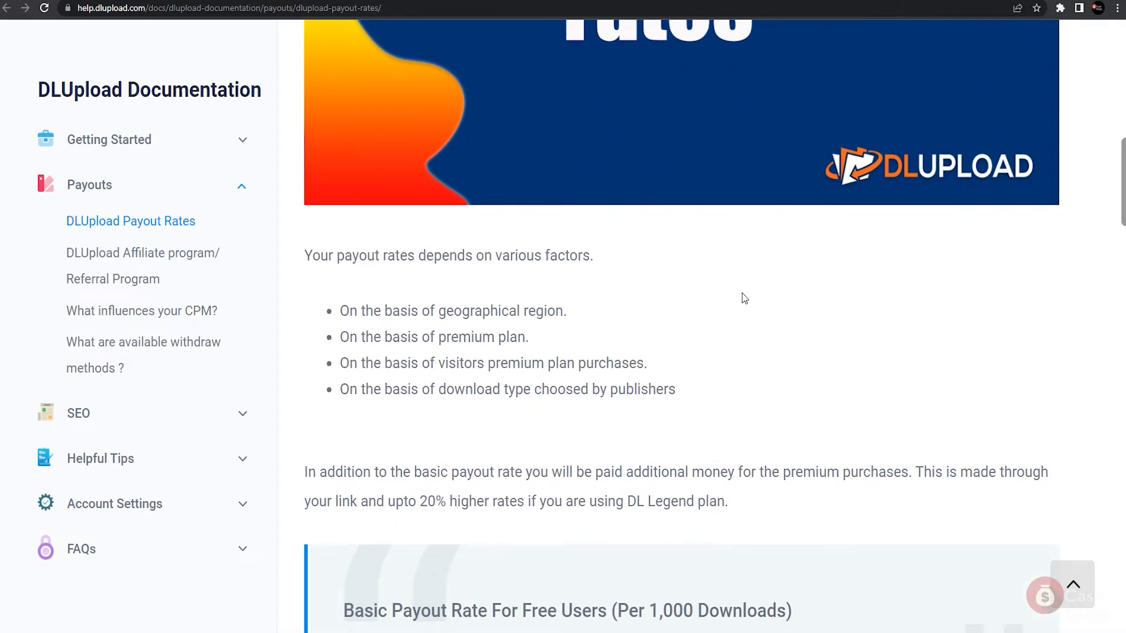
scroll("down", 3)
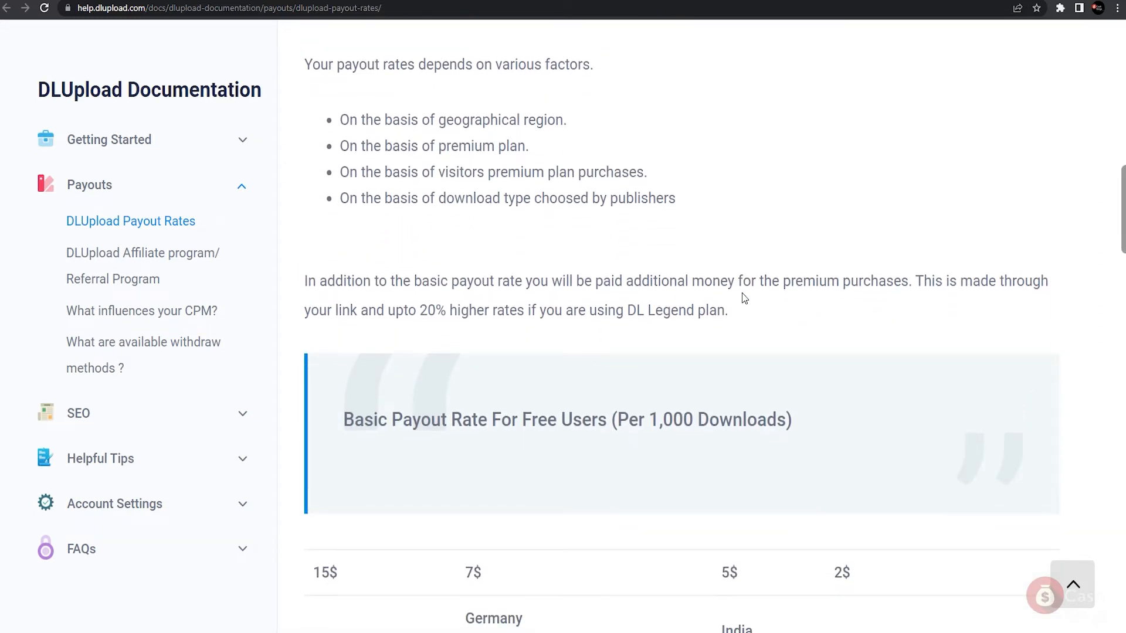
scroll("down", 3)
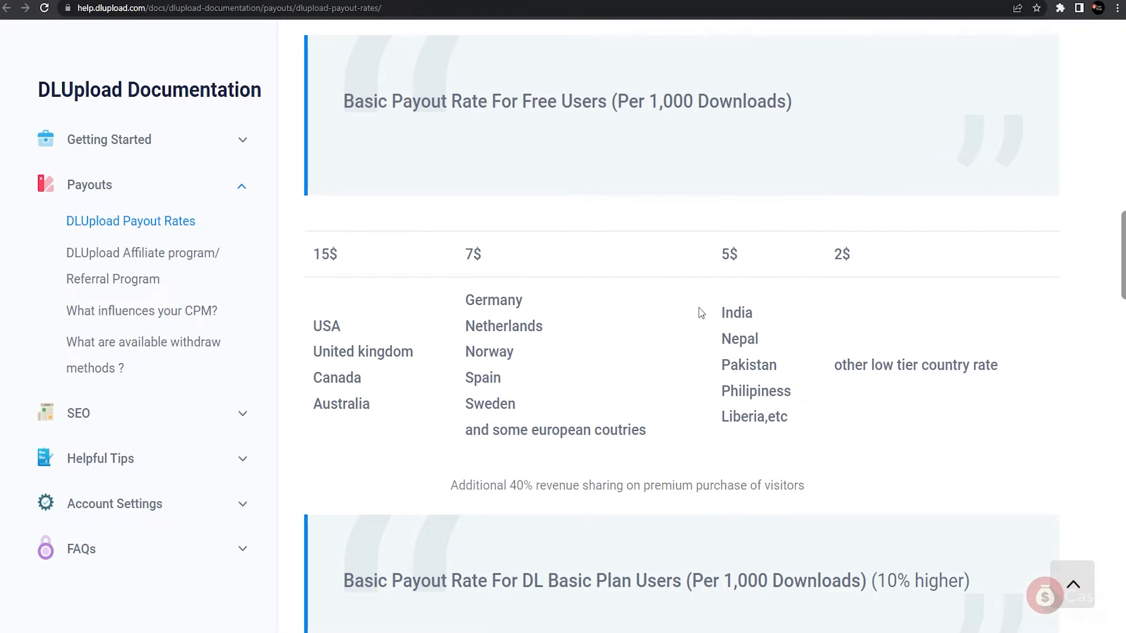
mouse_move(338, 262)
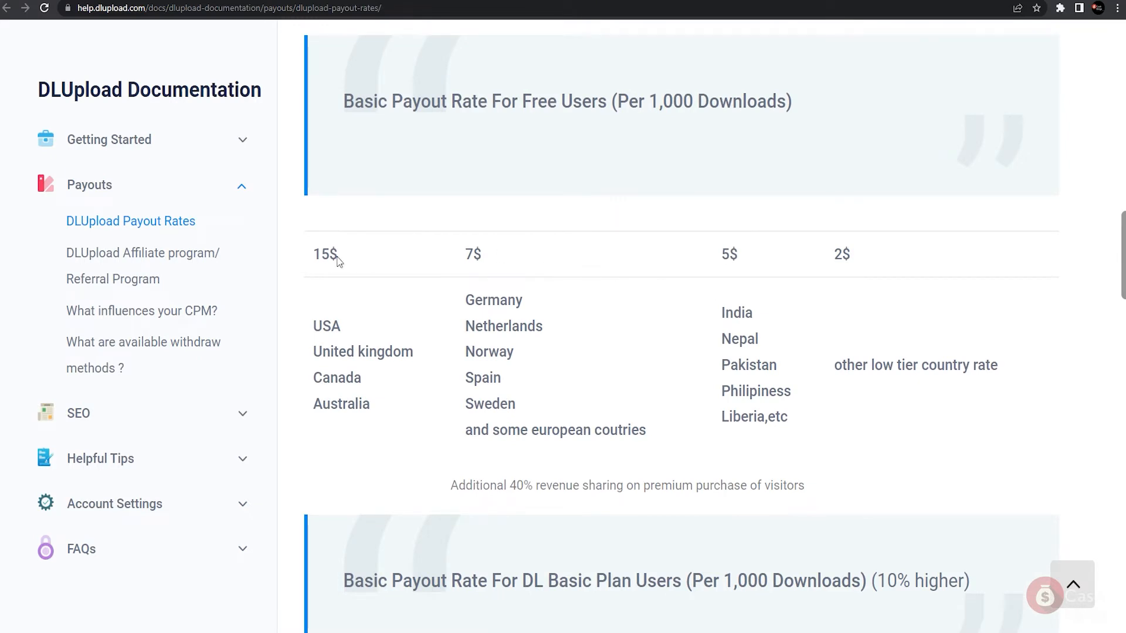
mouse_move(822, 249)
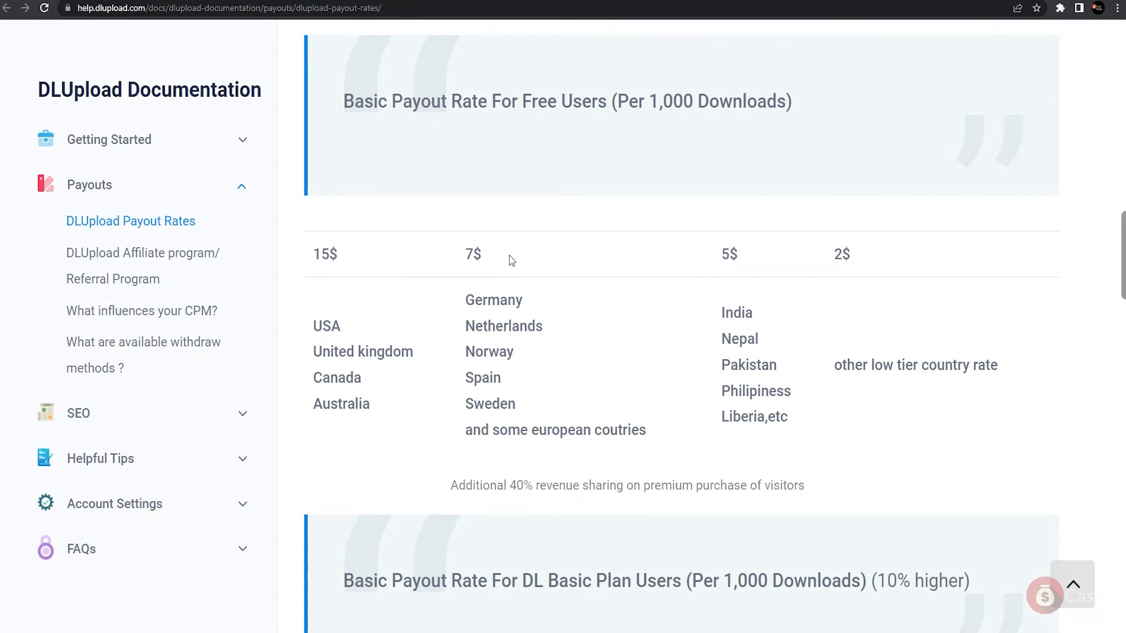
mouse_move(393, 222)
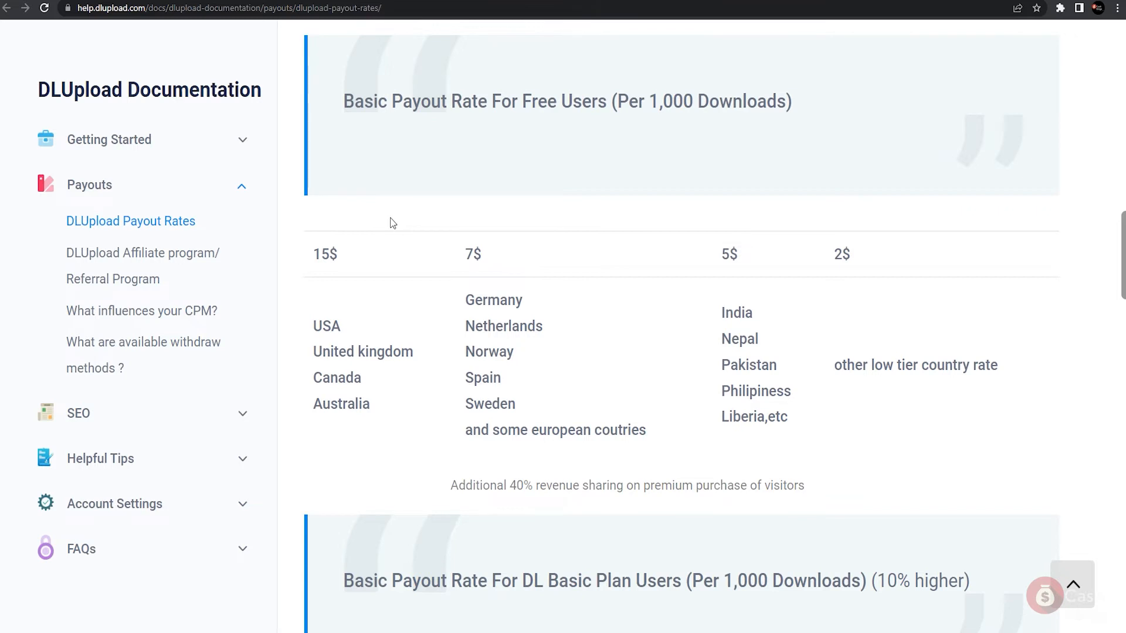
scroll("down", 3)
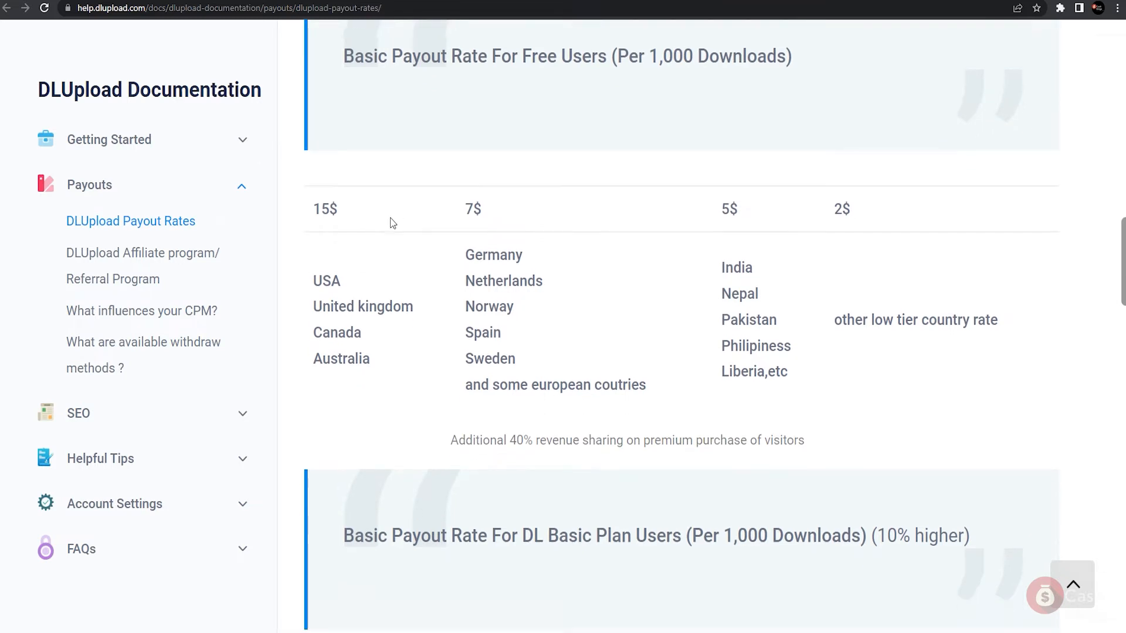
scroll("down", 3)
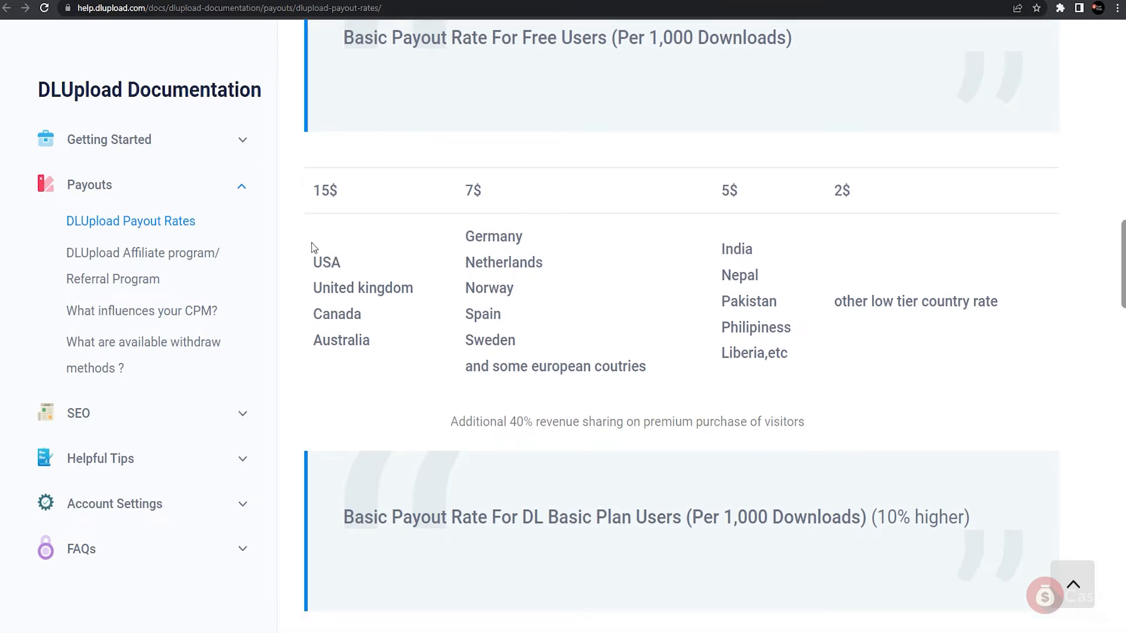
mouse_move(720, 265)
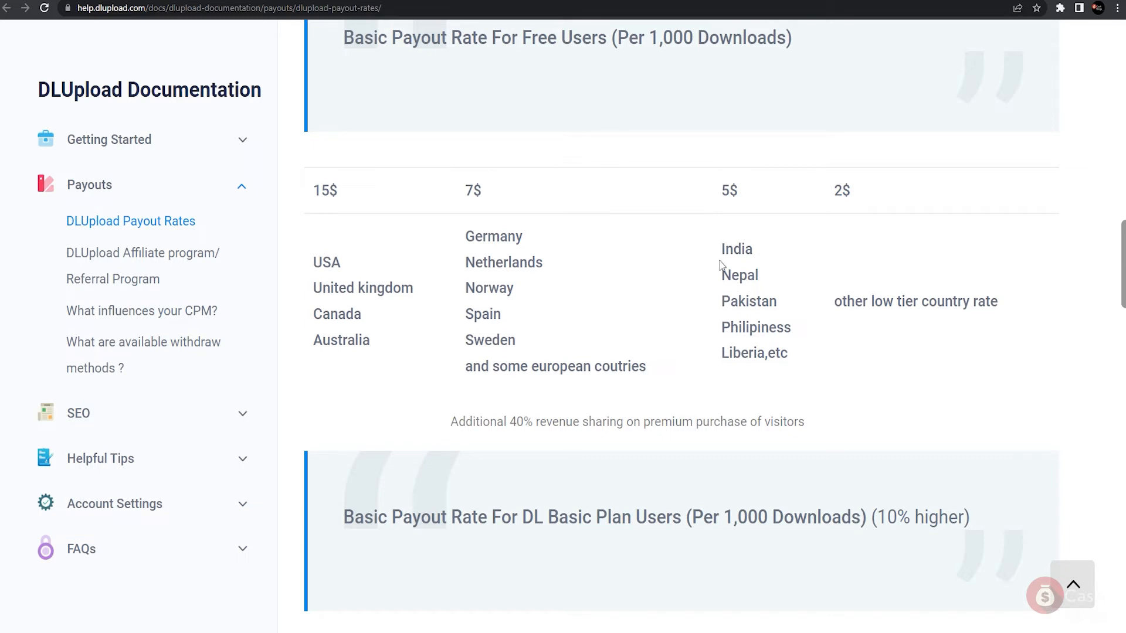
mouse_move(325, 279)
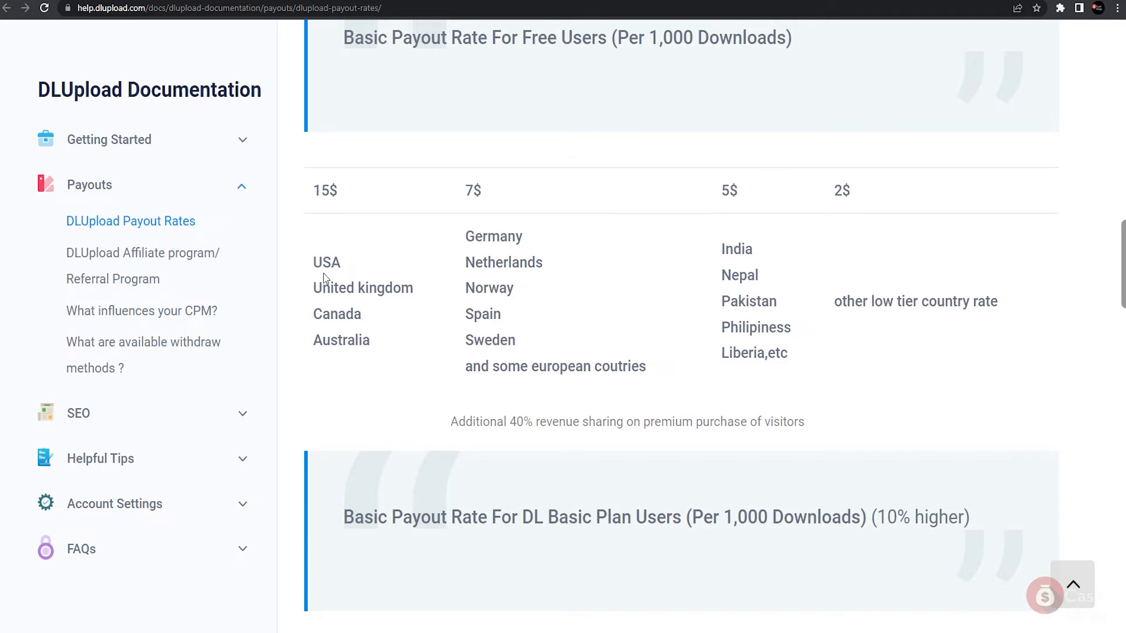
mouse_move(326, 214)
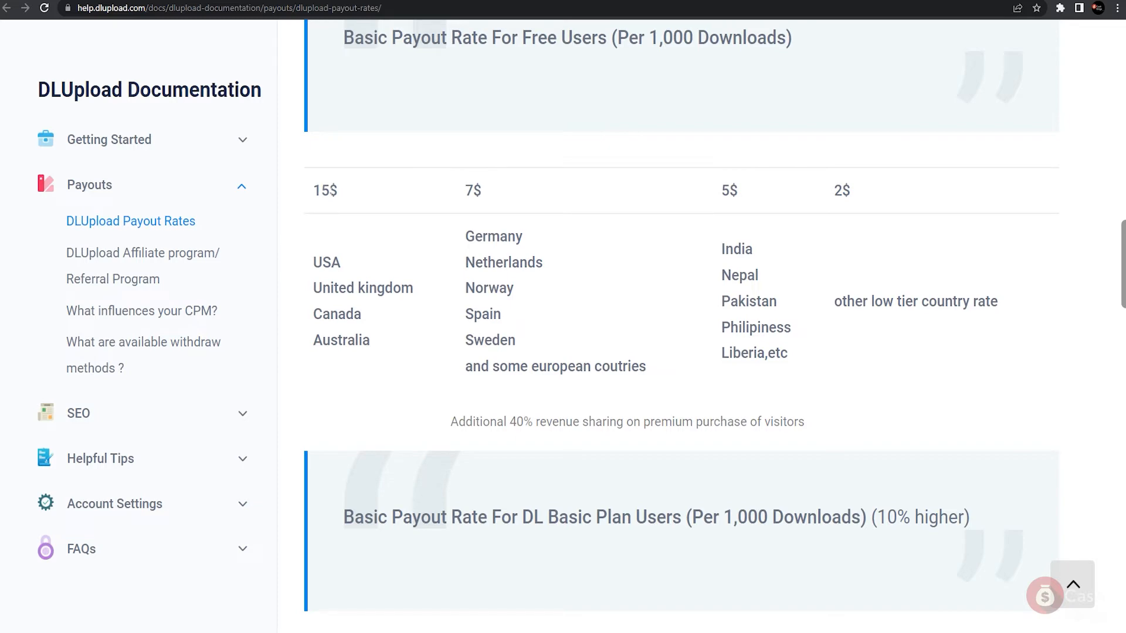
left_click(143, 342)
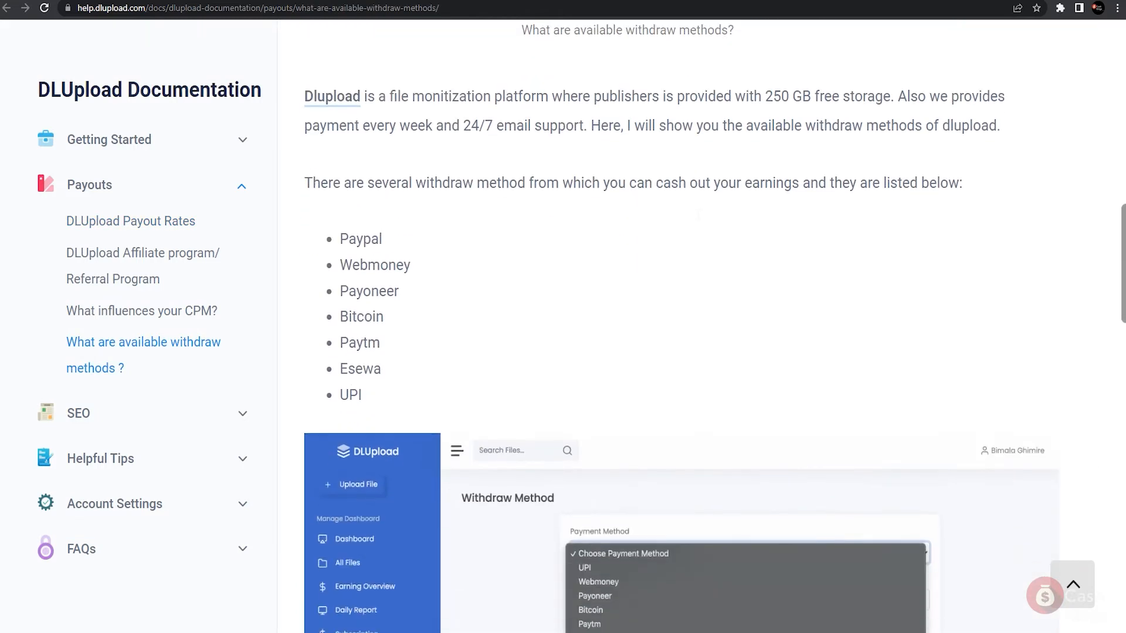
mouse_move(356, 293)
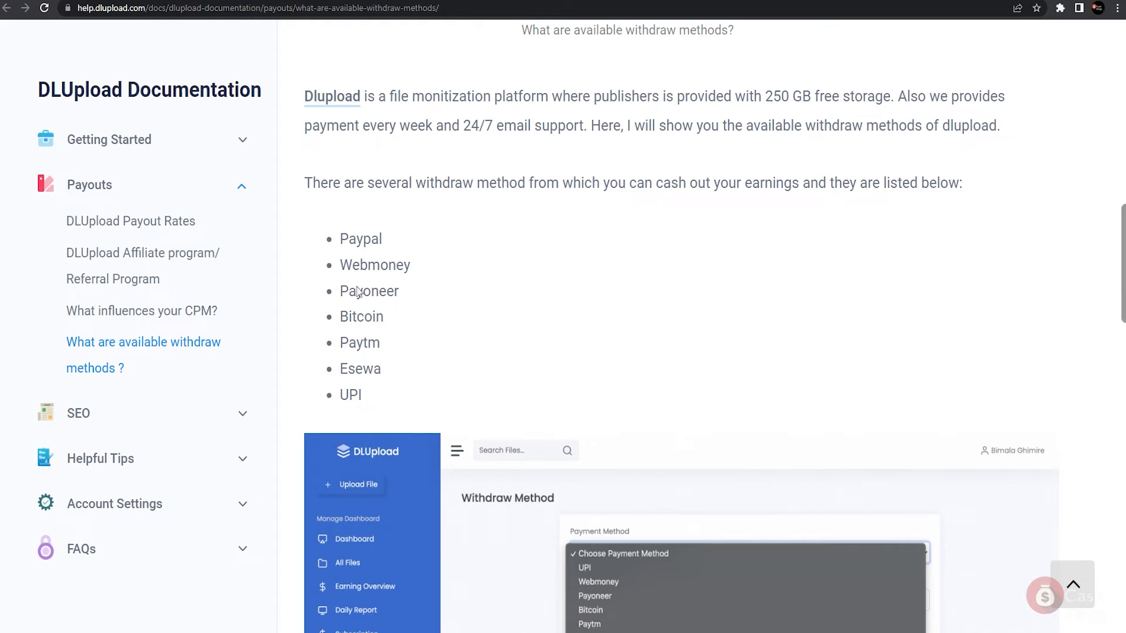
mouse_move(637, 220)
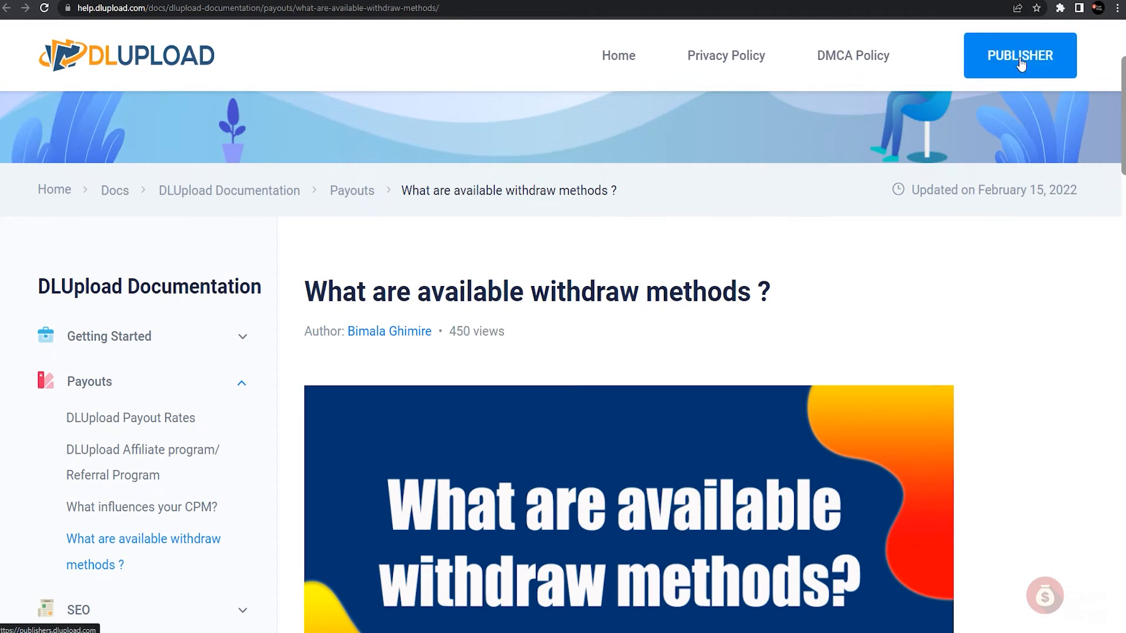
Go to the PUBLISHER site and open the REGISTER signup form with name, email and password fields.
left_click(1020, 55)
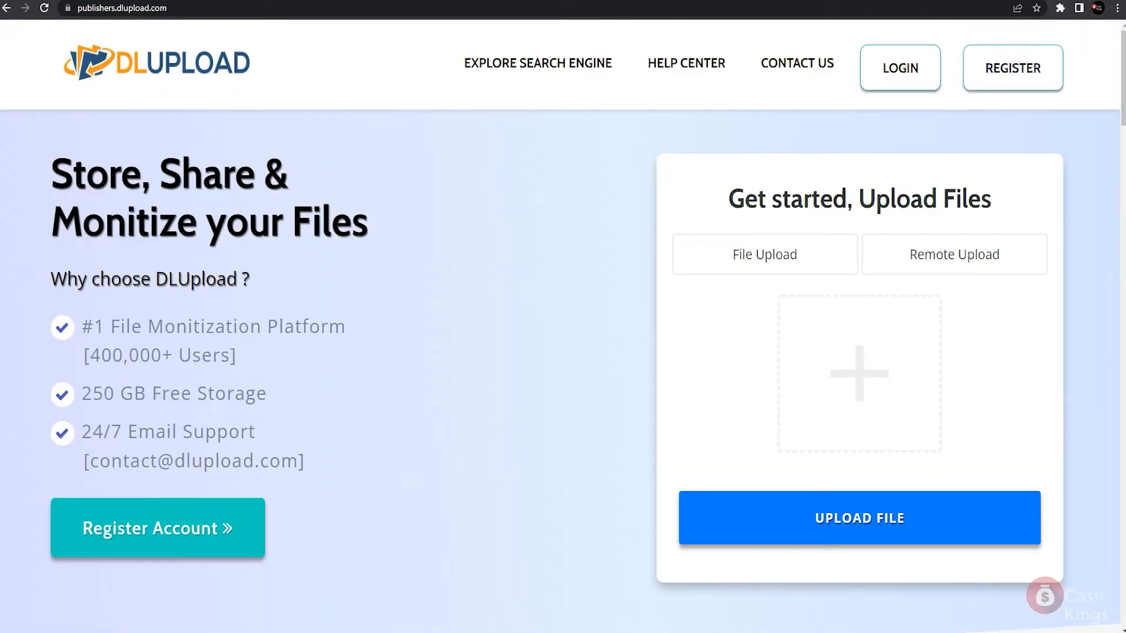
left_click(1014, 68)
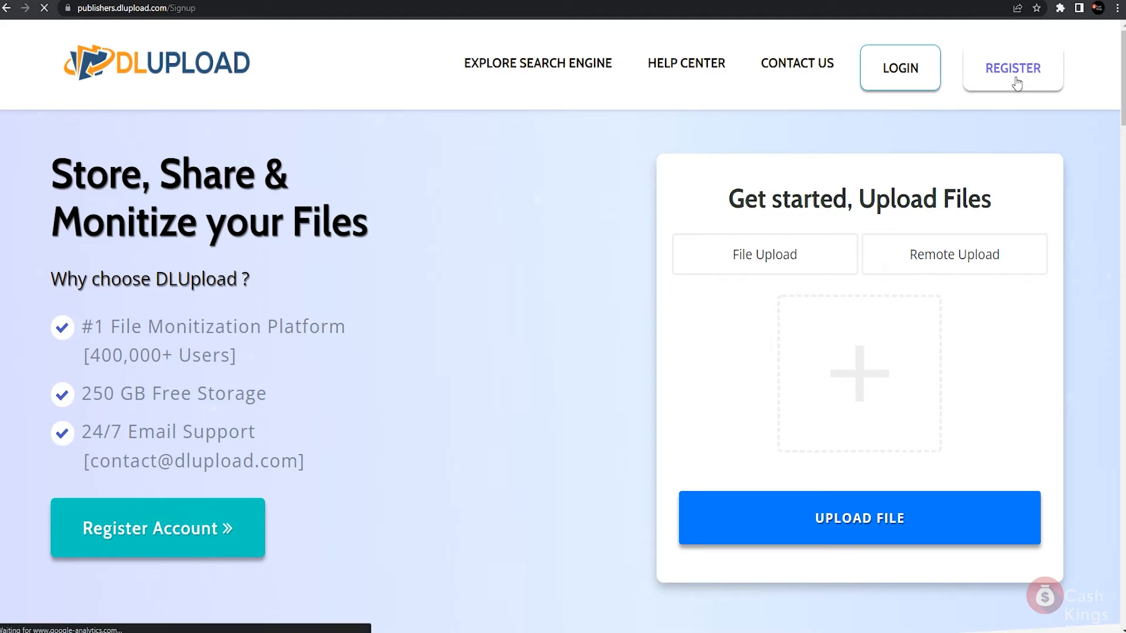
left_click(1013, 68)
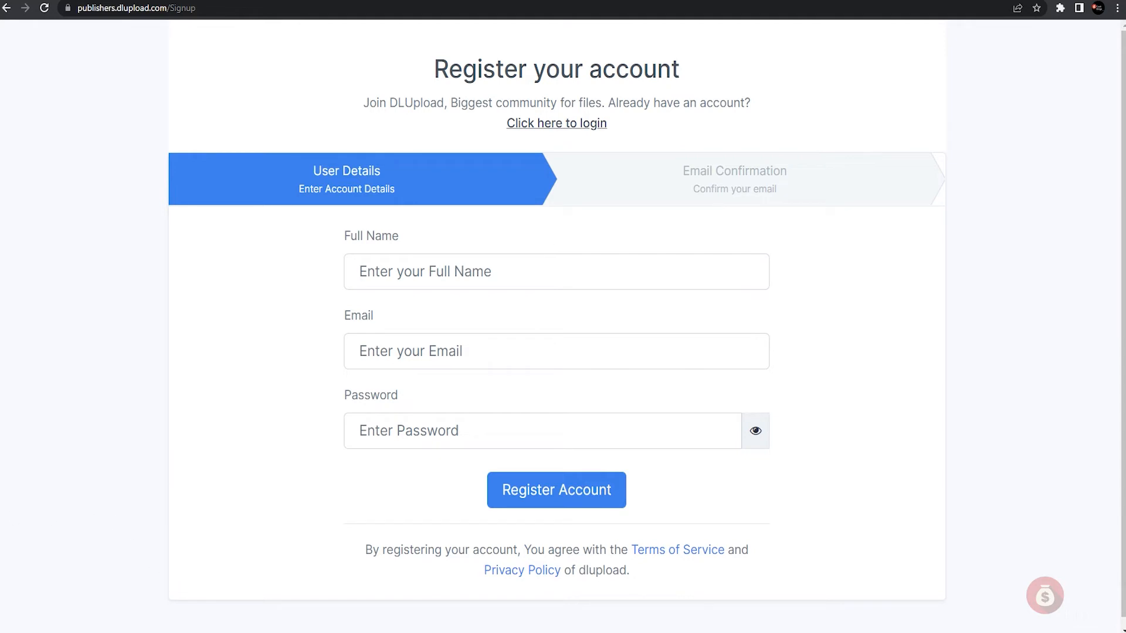
mouse_move(439, 307)
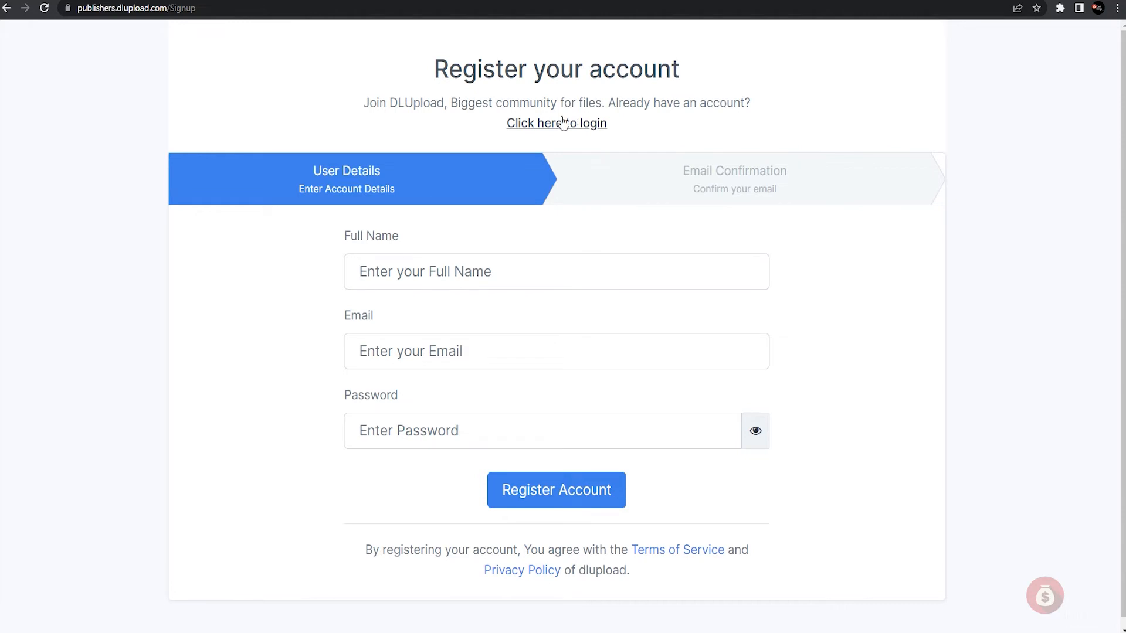
mouse_move(560, 121)
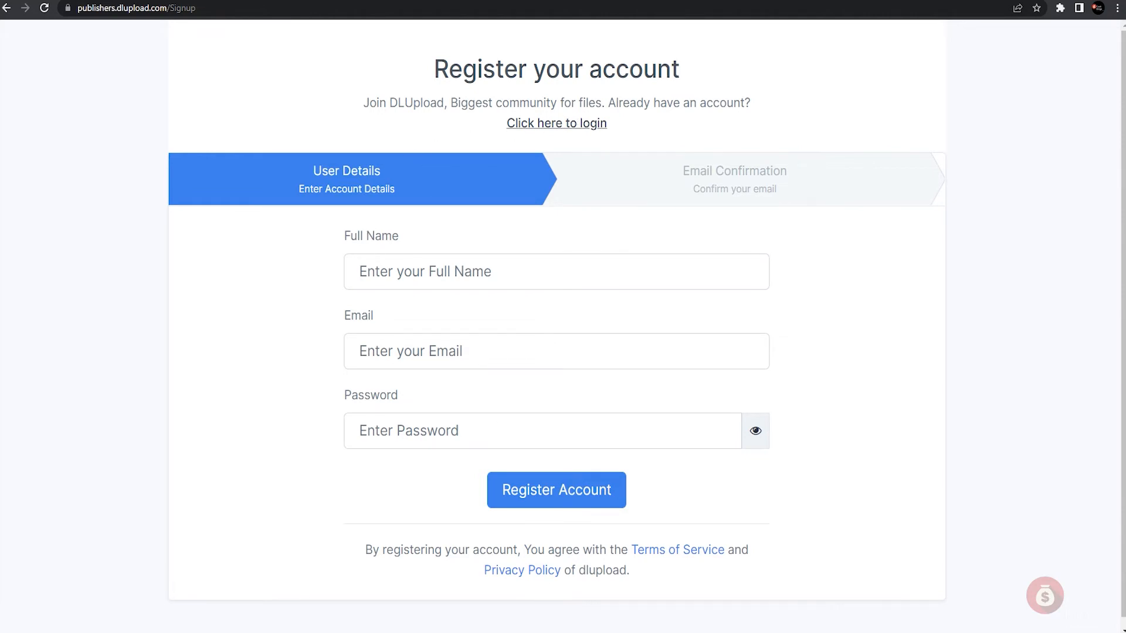
mouse_move(851, 408)
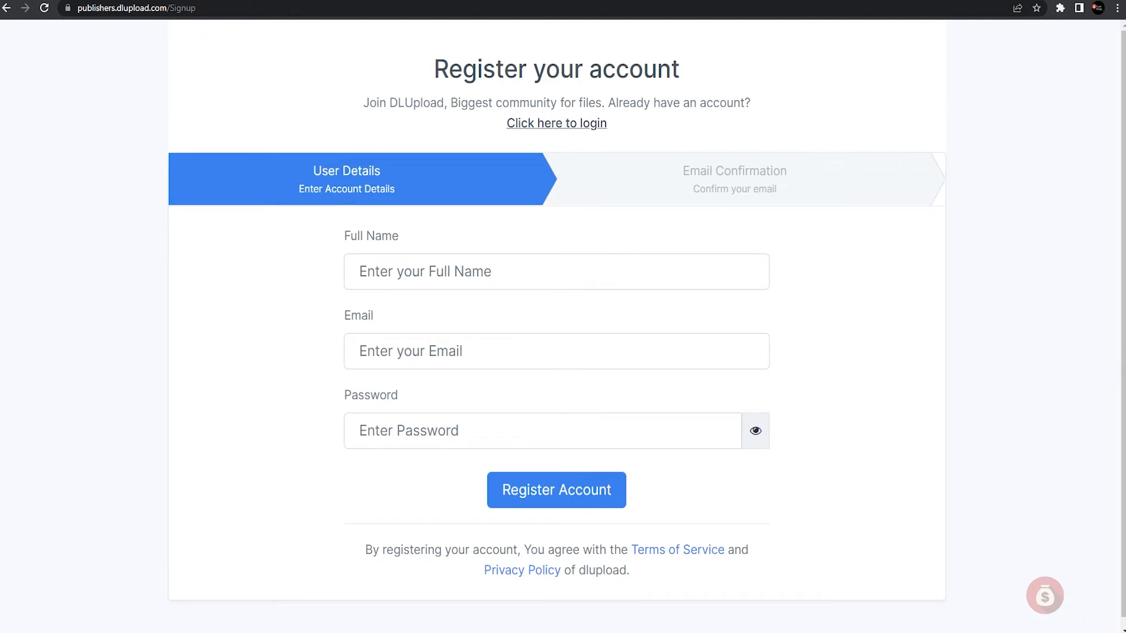
mouse_move(22, 114)
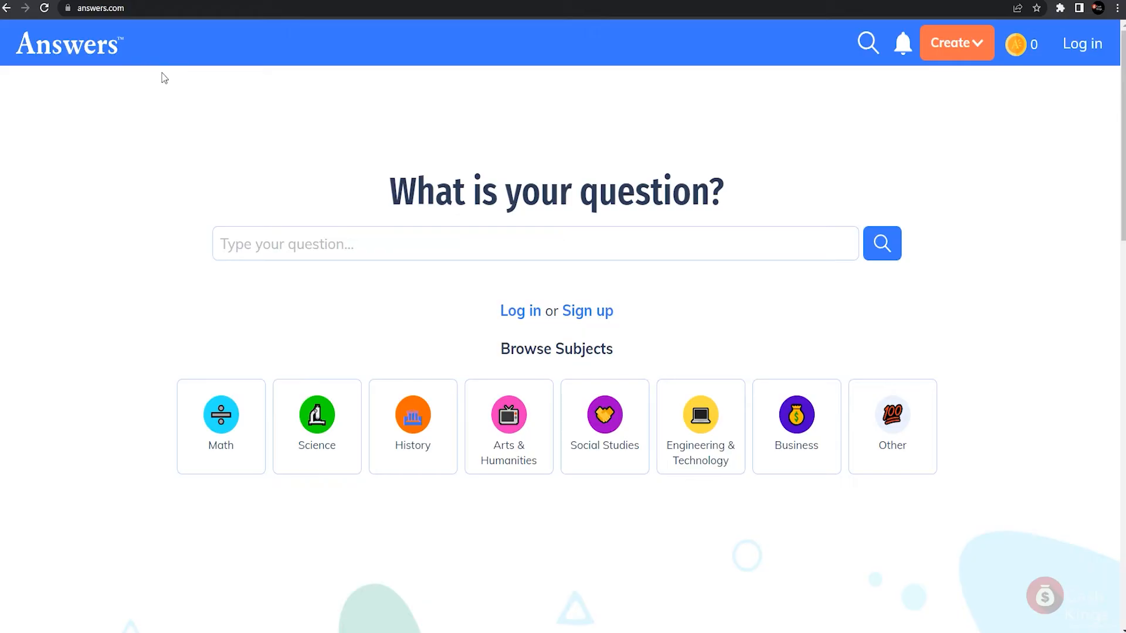
mouse_move(541, 134)
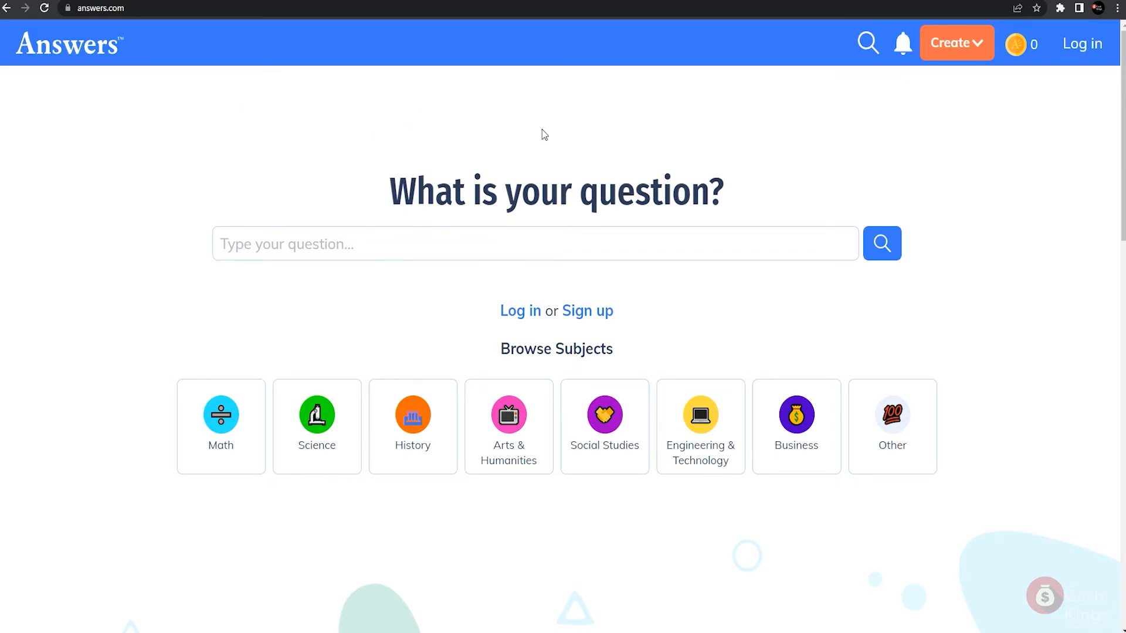
mouse_move(561, 137)
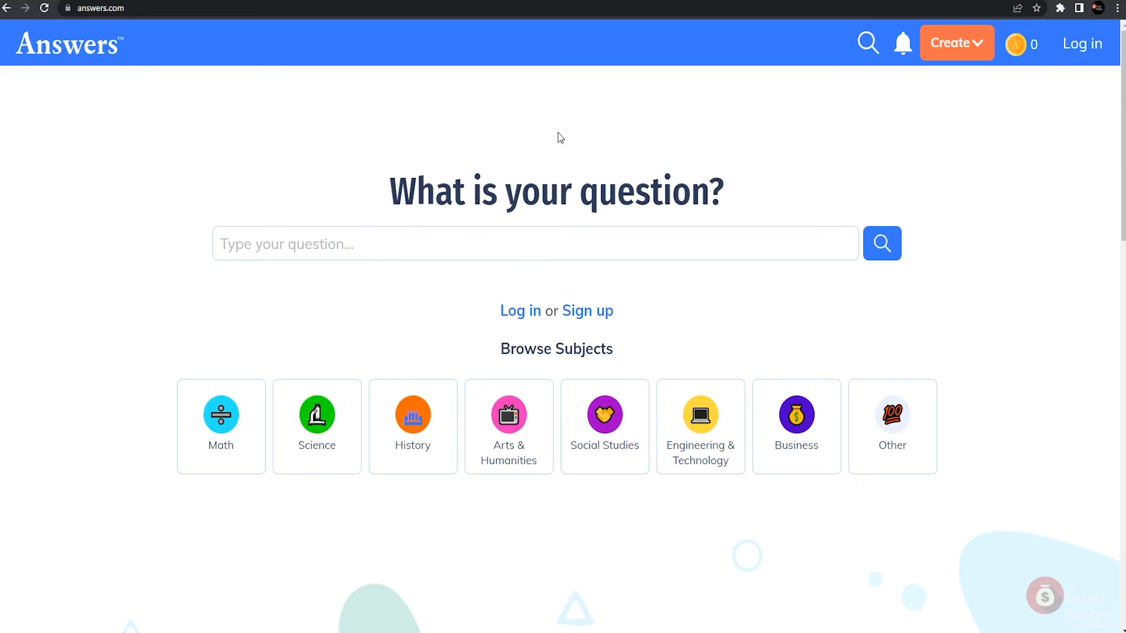
mouse_move(569, 139)
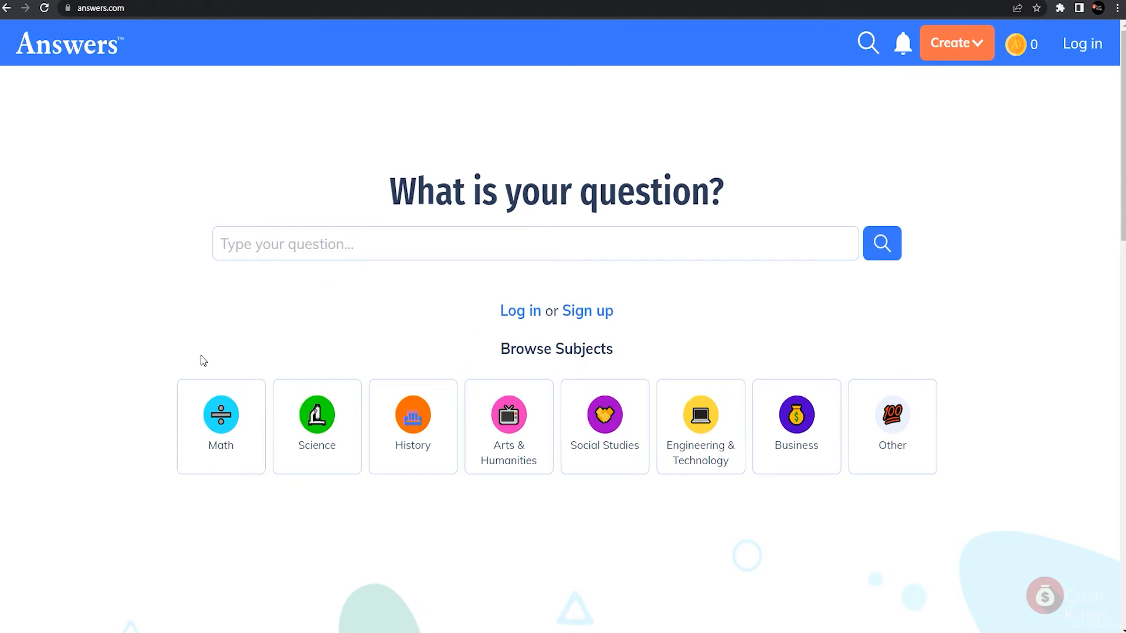
mouse_move(884, 444)
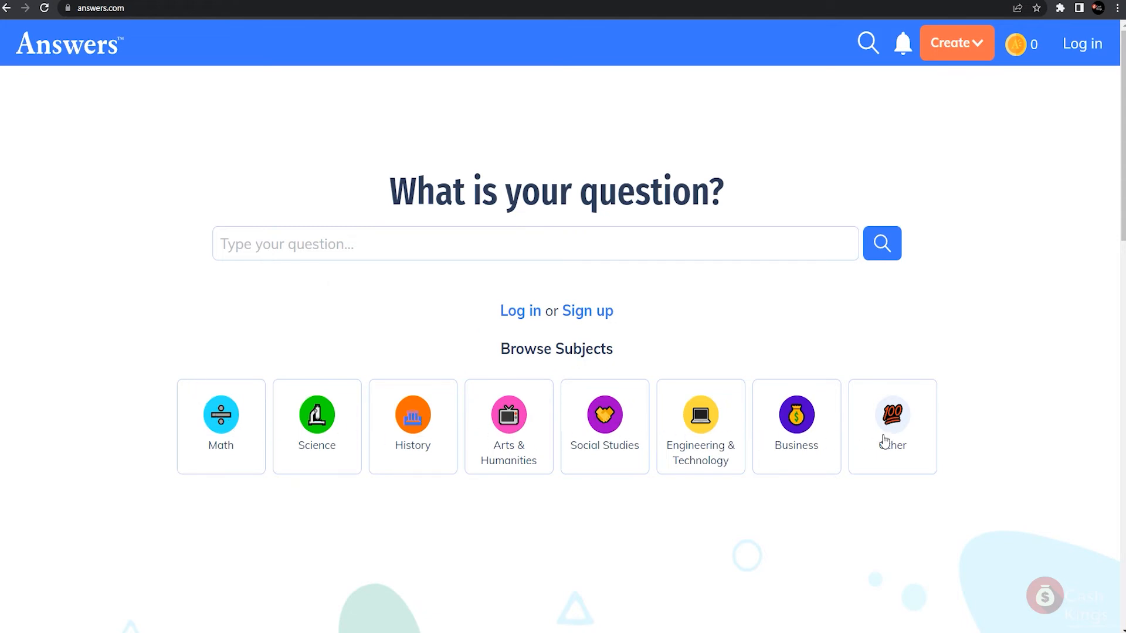
mouse_move(802, 426)
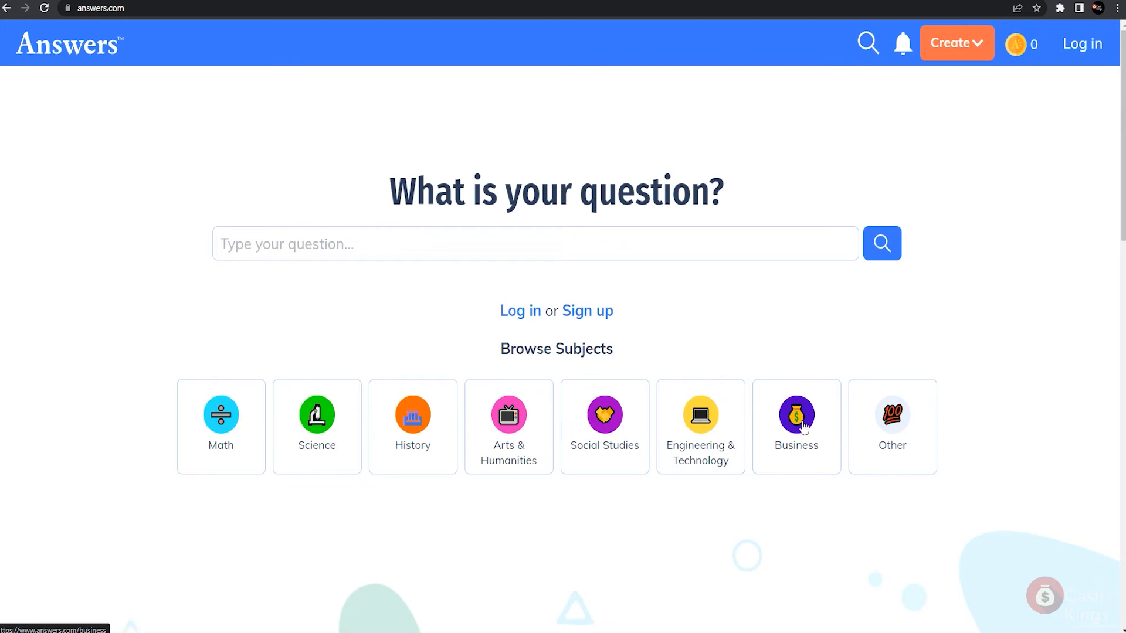
mouse_move(913, 424)
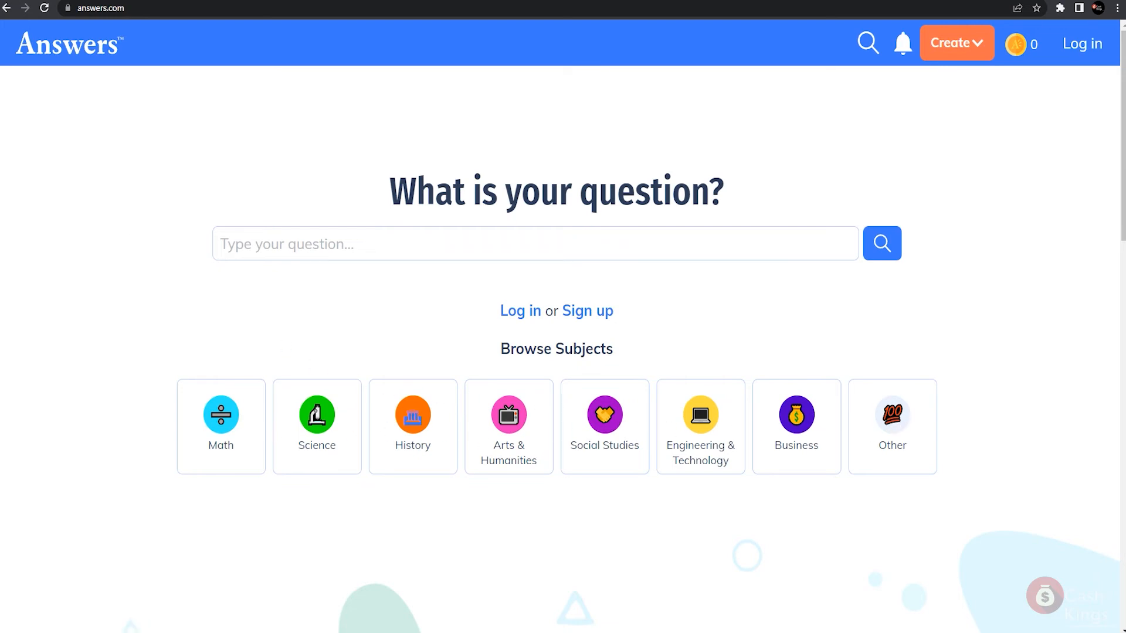
mouse_move(370, 432)
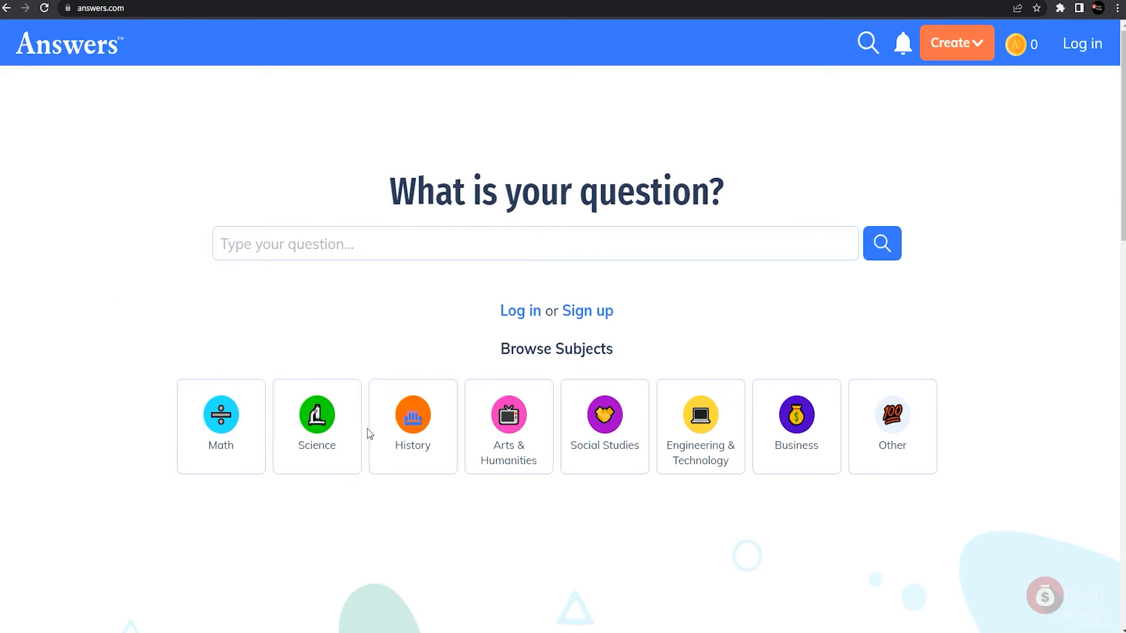
mouse_move(799, 431)
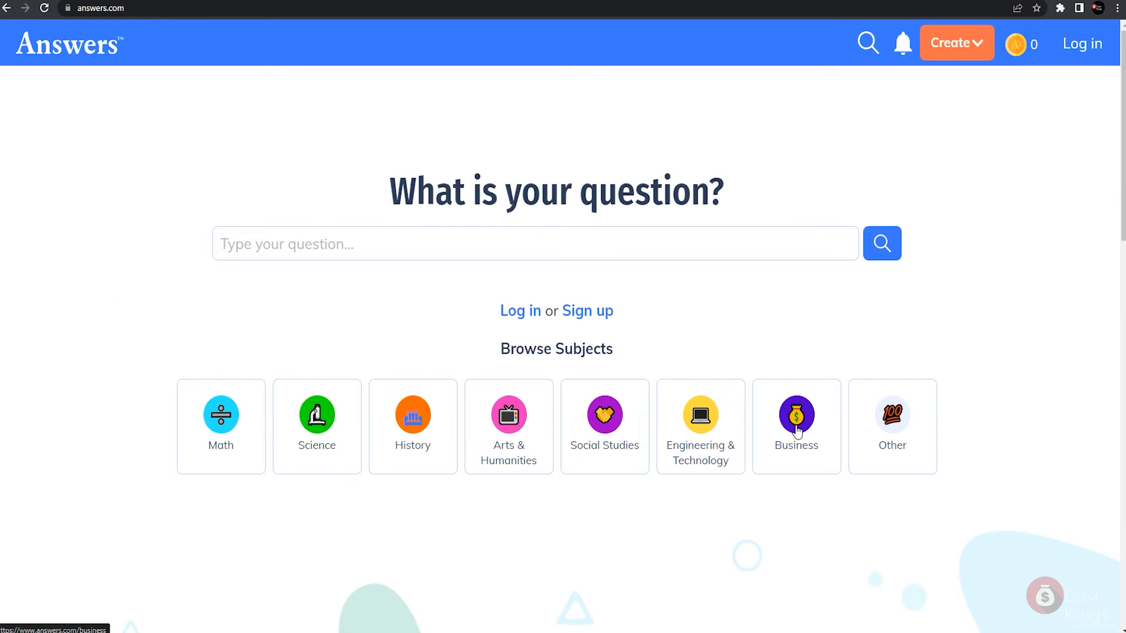
Open the Business tile under Browse Subjects on Answers.com.
left_click(797, 415)
type("free online courses")
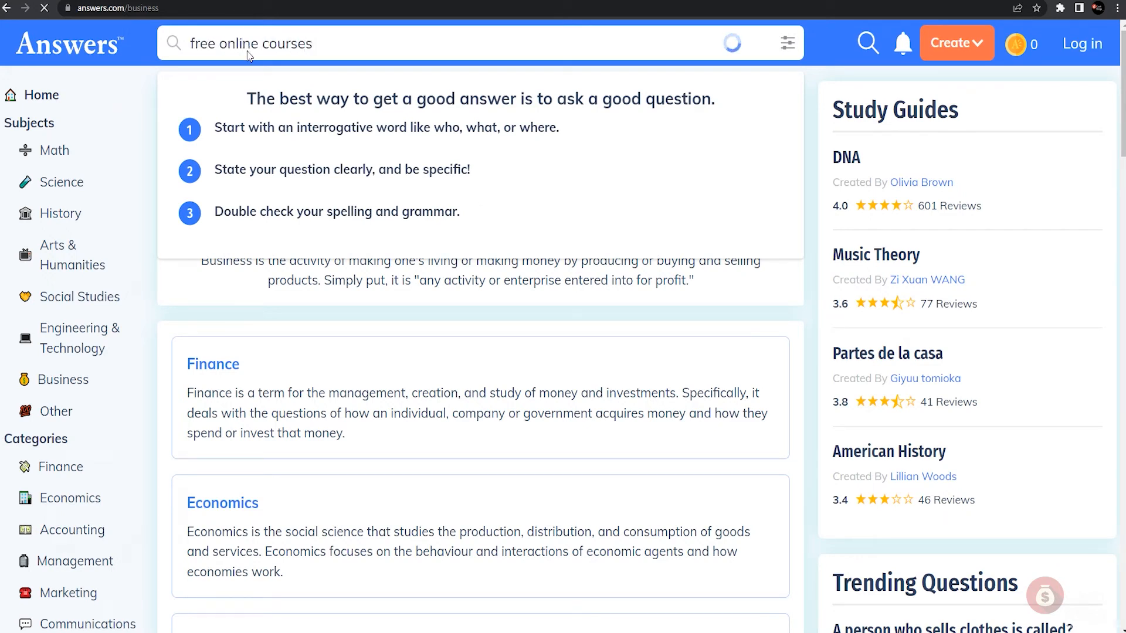
Submit the Answers.com search for 'free online courses' questions.
key("Enter")
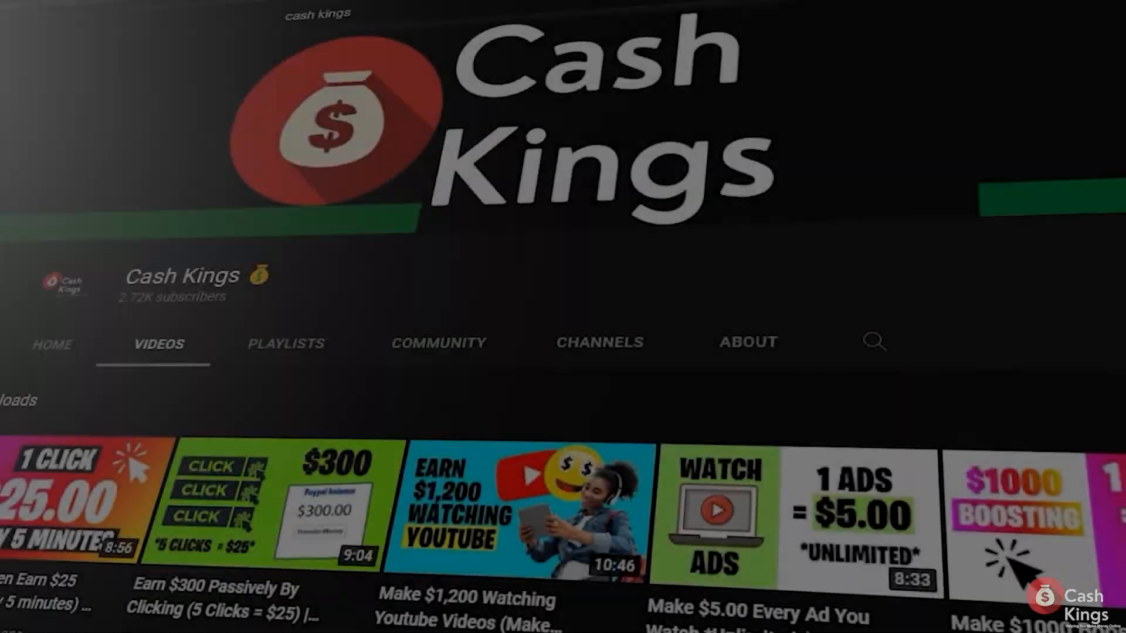
Look through the Cash Kings uploads and subscribe to the channel.
scroll("down", 3)
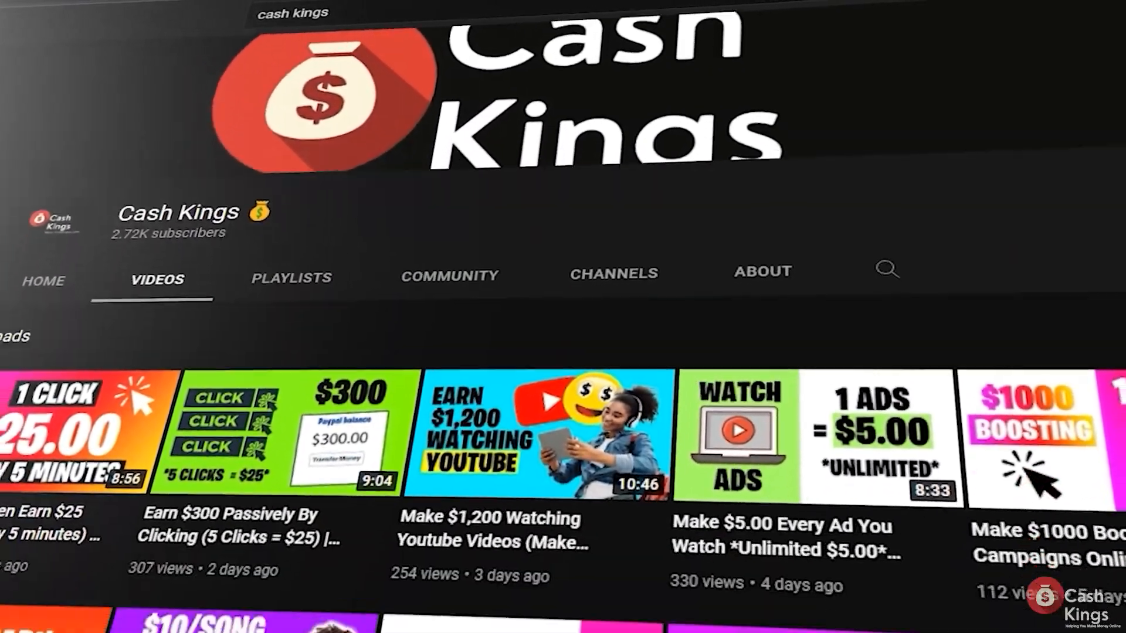
scroll("down", 3)
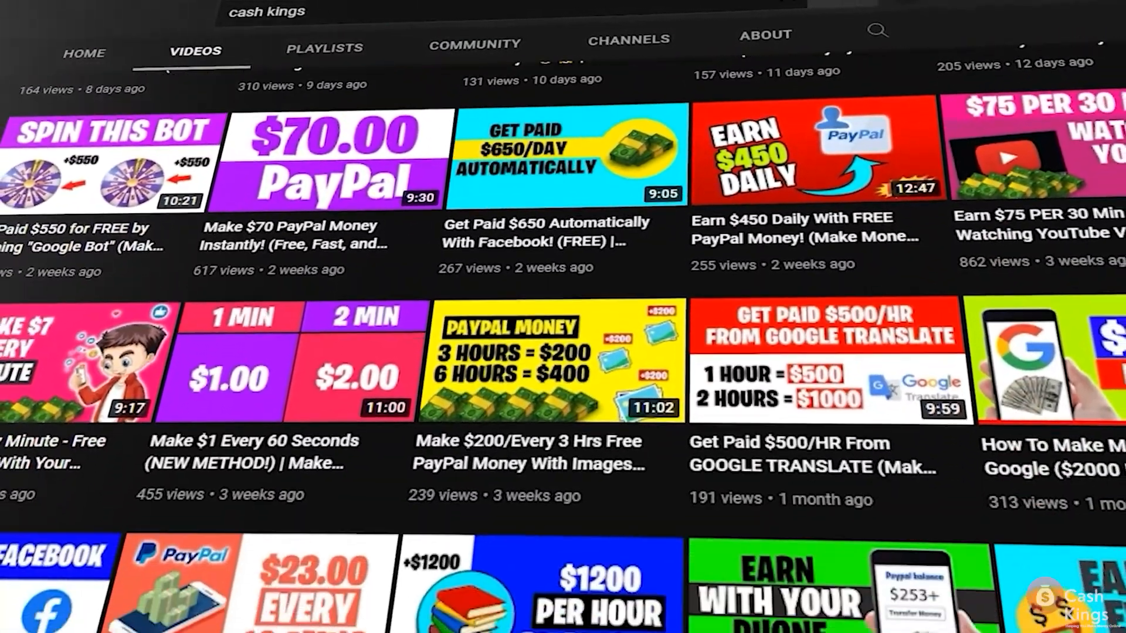
left_click(742, 193)
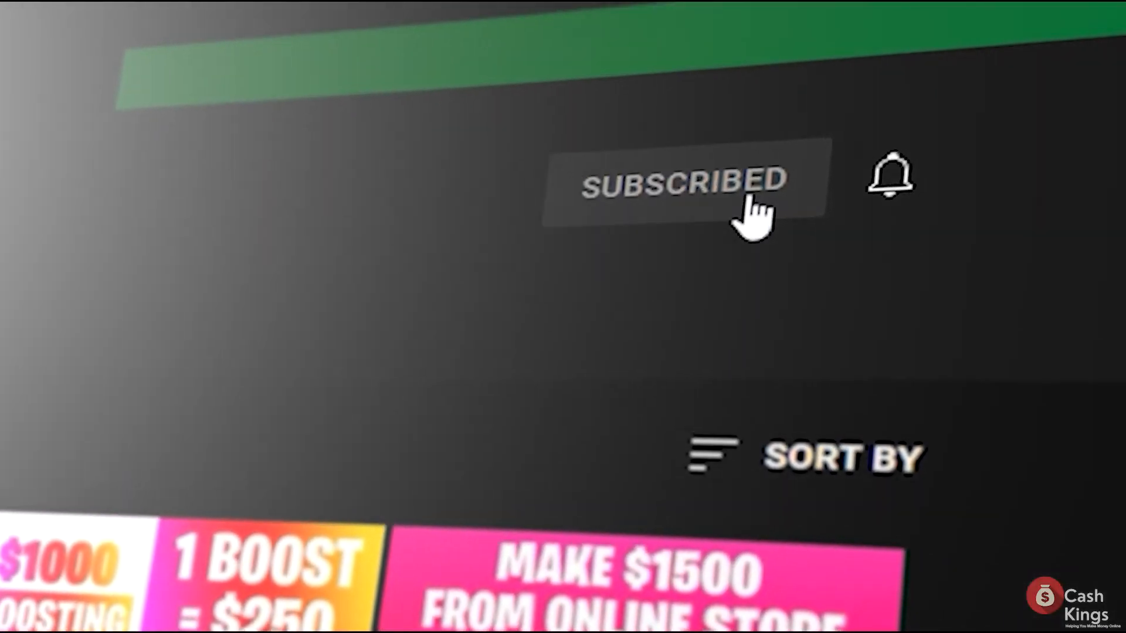